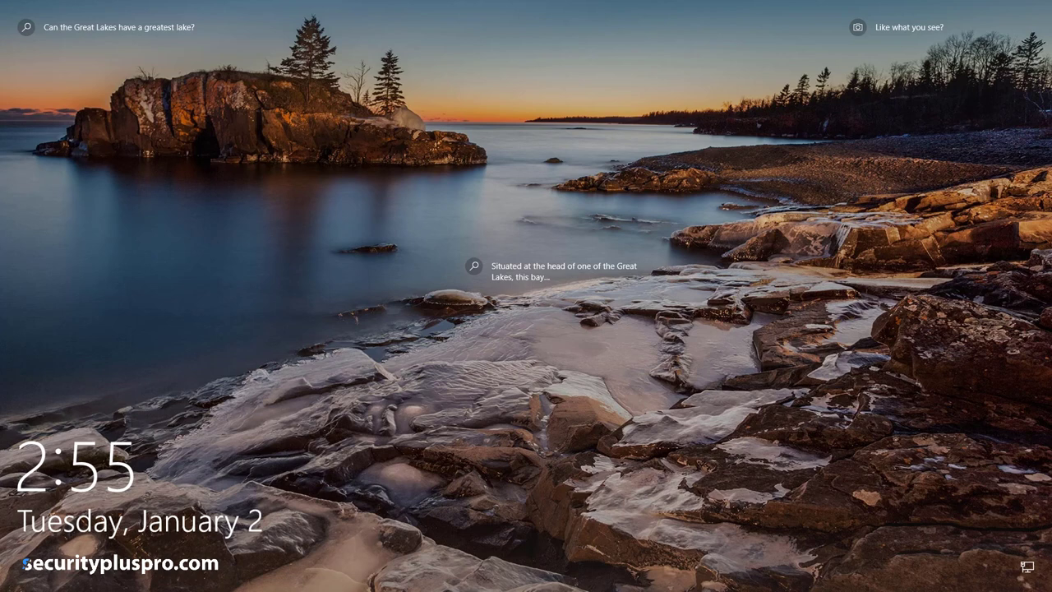
mouse_move(370, 189)
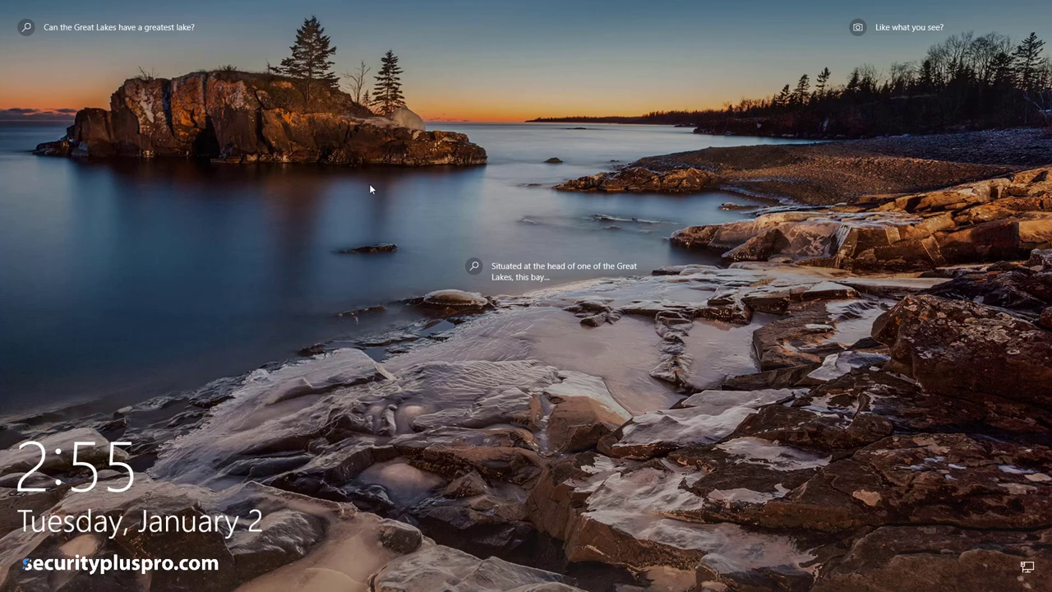
mouse_move(348, 204)
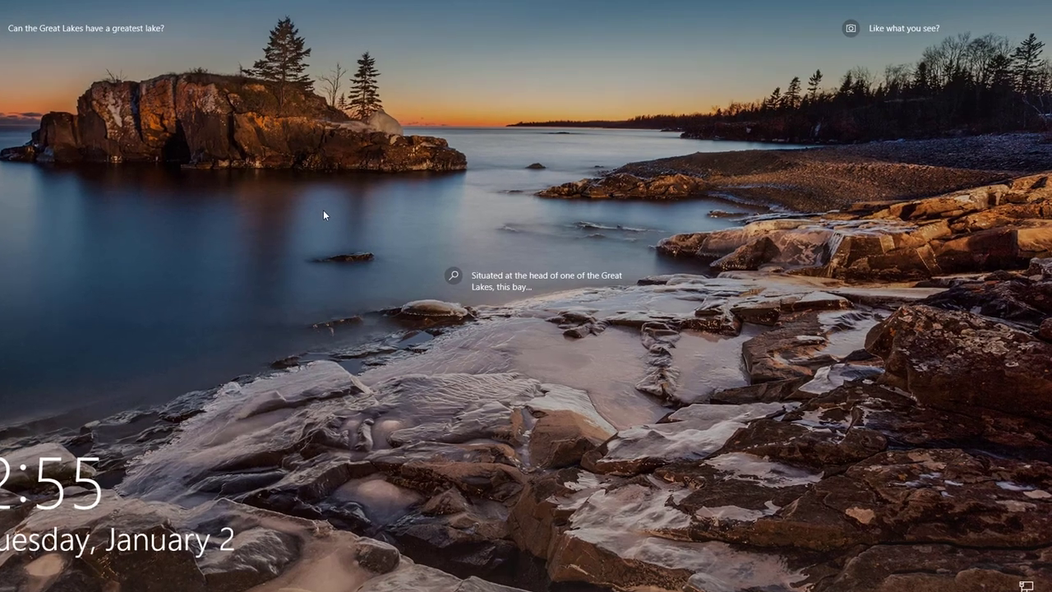
Dismiss the Great Lakes lock screen to reveal the account sign-in prompt
left_click(526, 296)
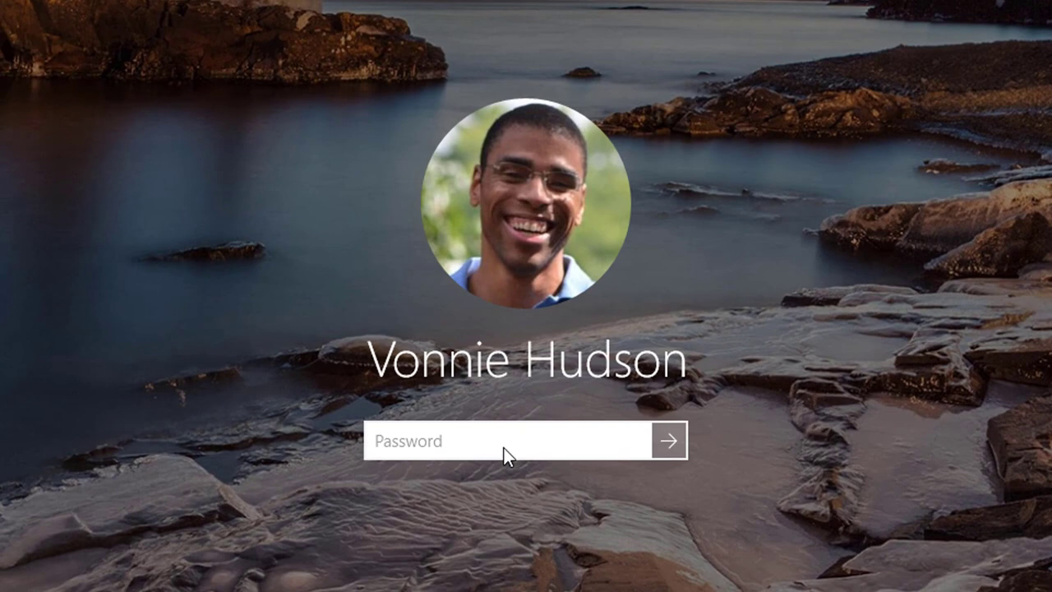
Sign in with the account password and close the Start menu to show the desktop
type("•")
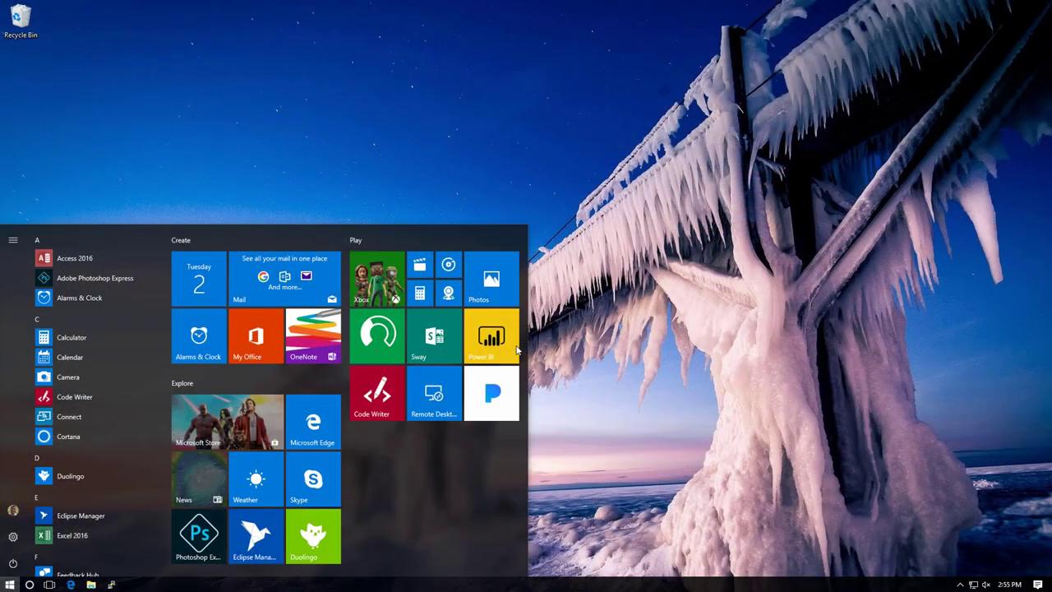
left_click(312, 420)
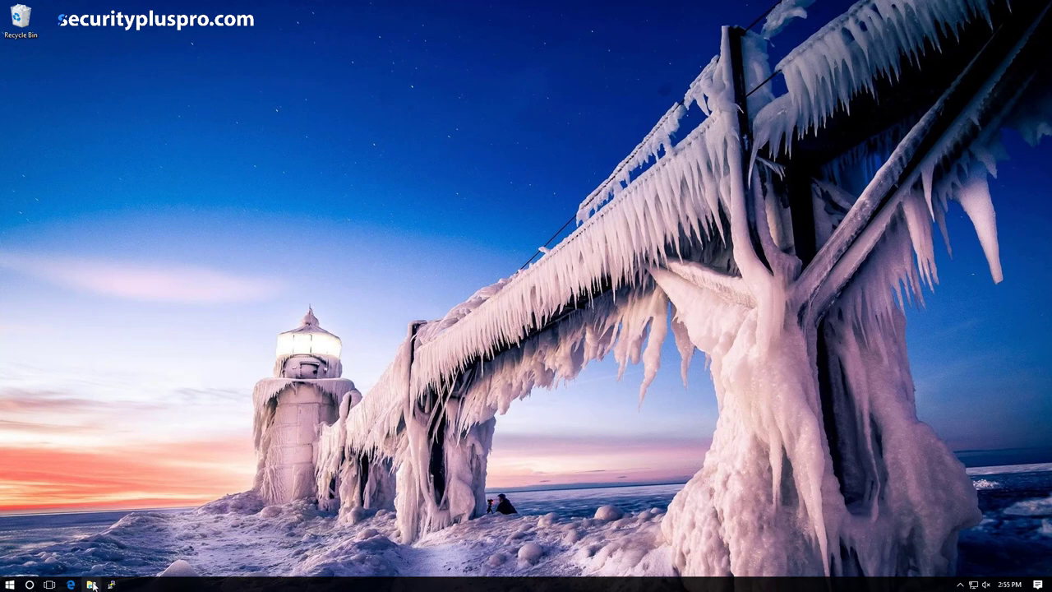
Navigate File Explorer to c:\users\vhudson\appdata\local\packages
left_click(91, 585)
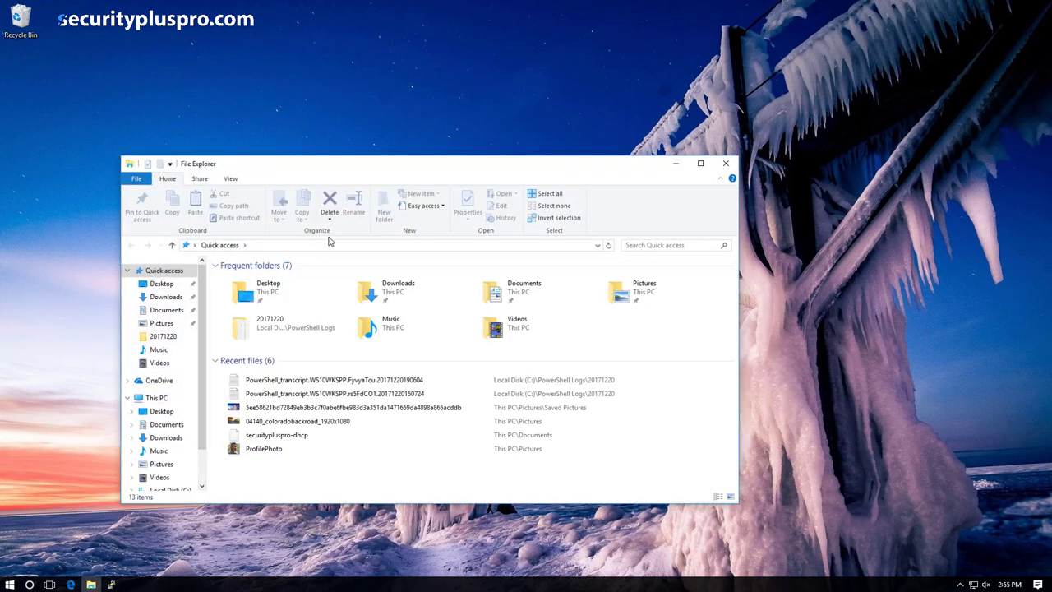
type("c:\\users\\vhudson\\appdata\\loca")
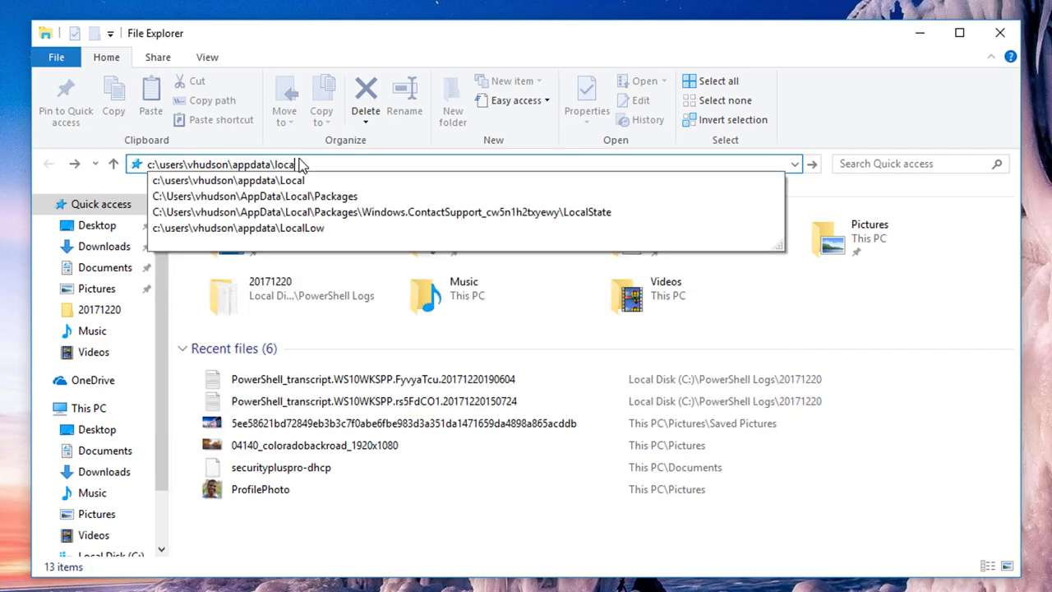
type("\\packages")
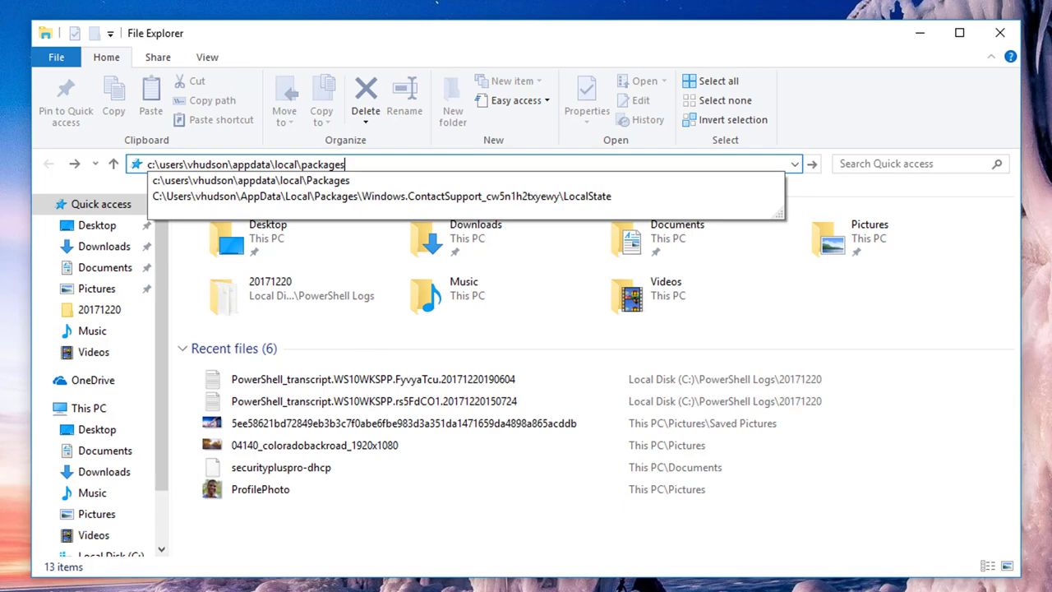
key("enter")
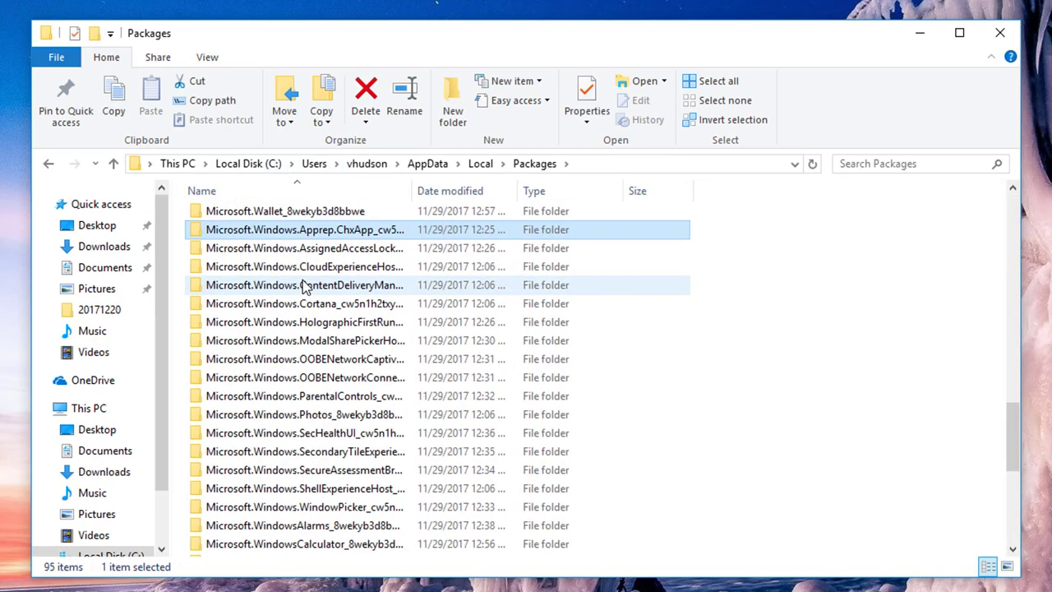
Drill into the ContentDeliveryManager package's LocalState\Assets folder
left_click(304, 284)
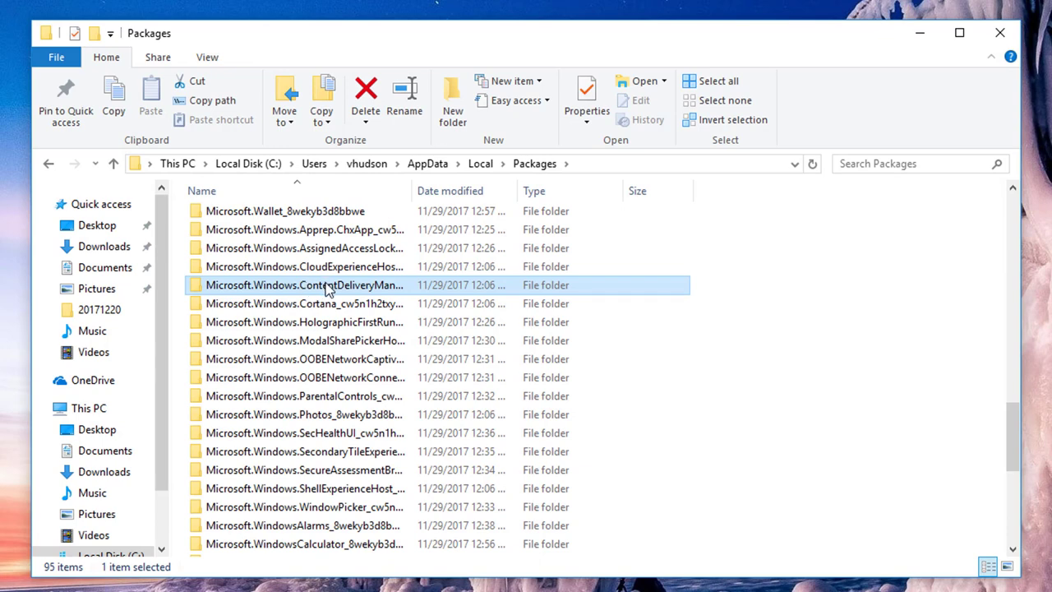
double_click(302, 284)
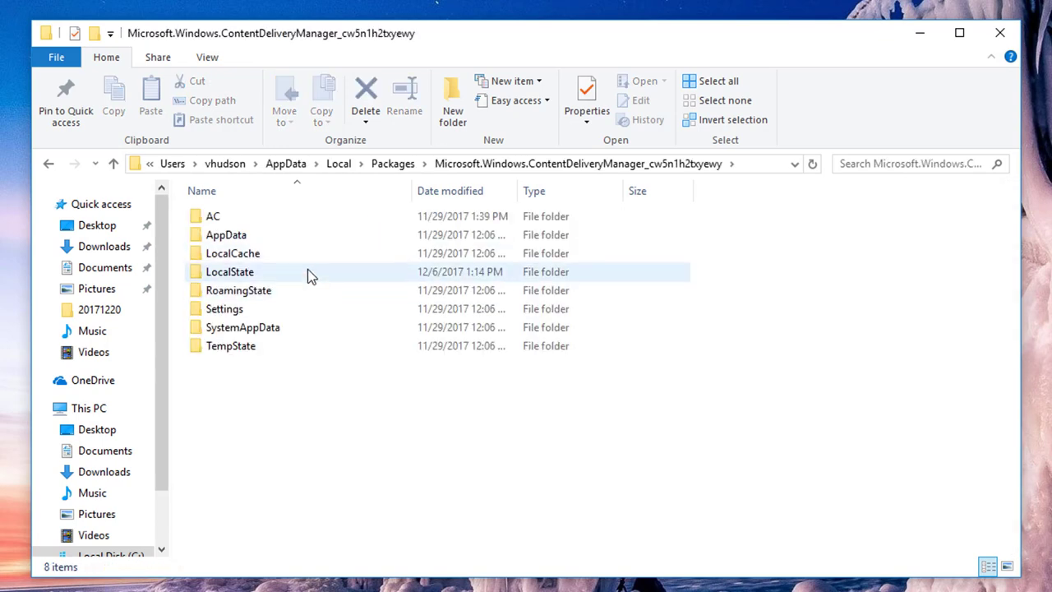
double_click(230, 272)
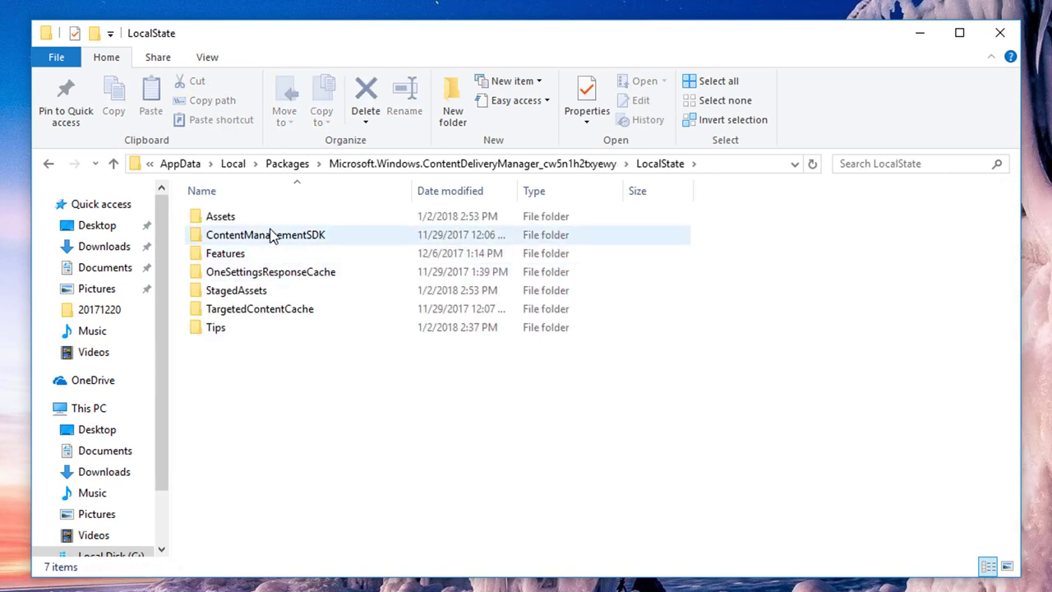
double_click(221, 215)
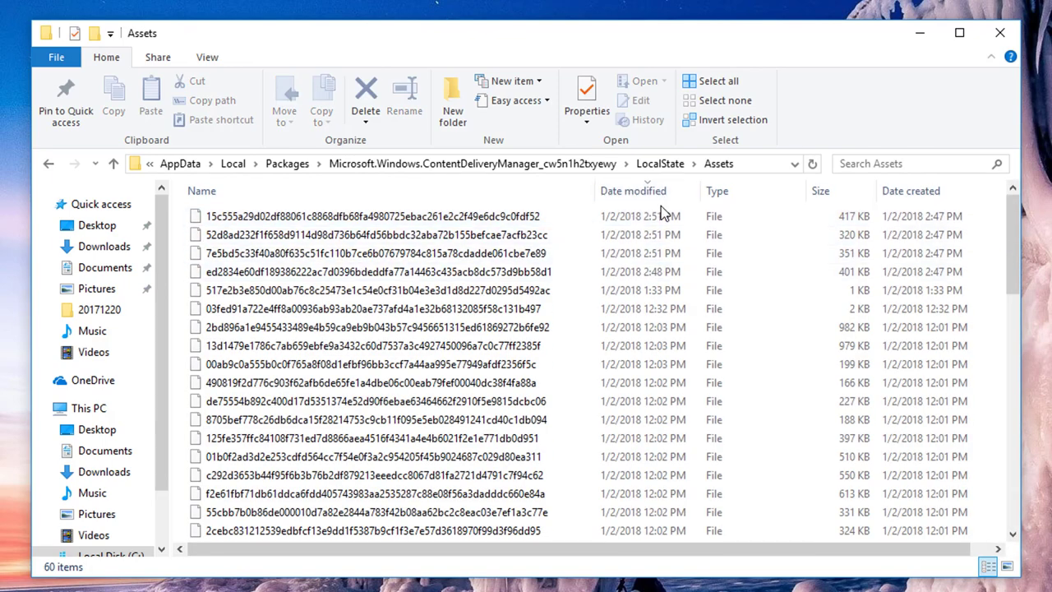
Select the first extensionless asset file and look through the 60-file listing
left_click(370, 215)
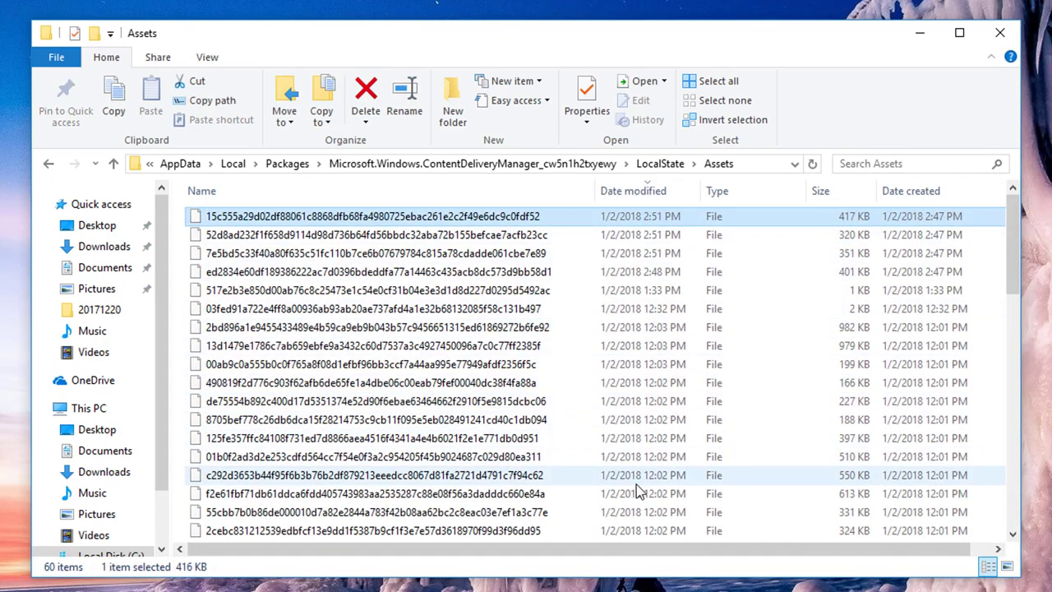
scroll("down", 3)
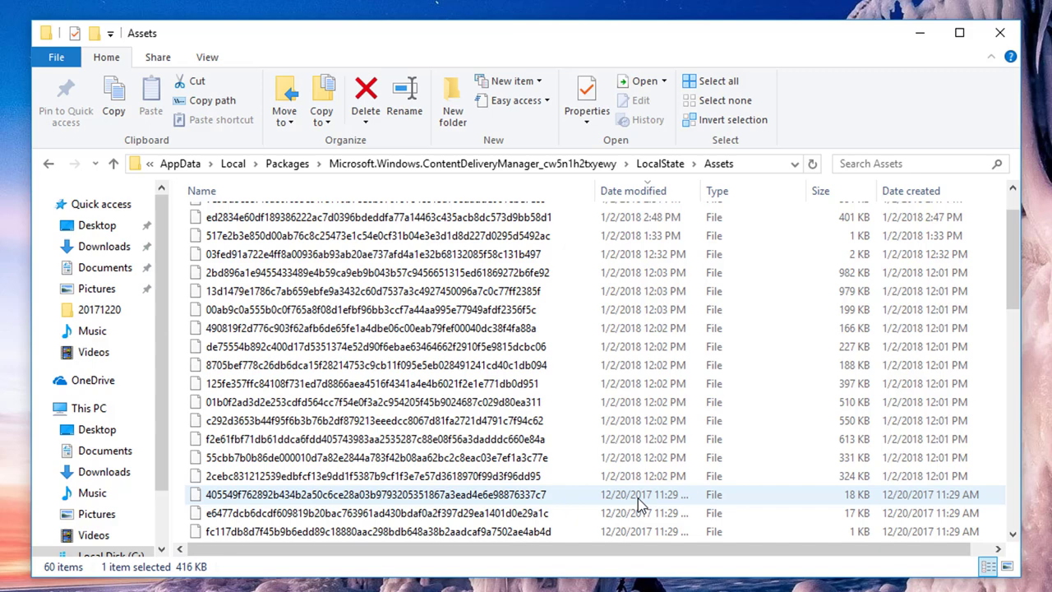
scroll("down", 3)
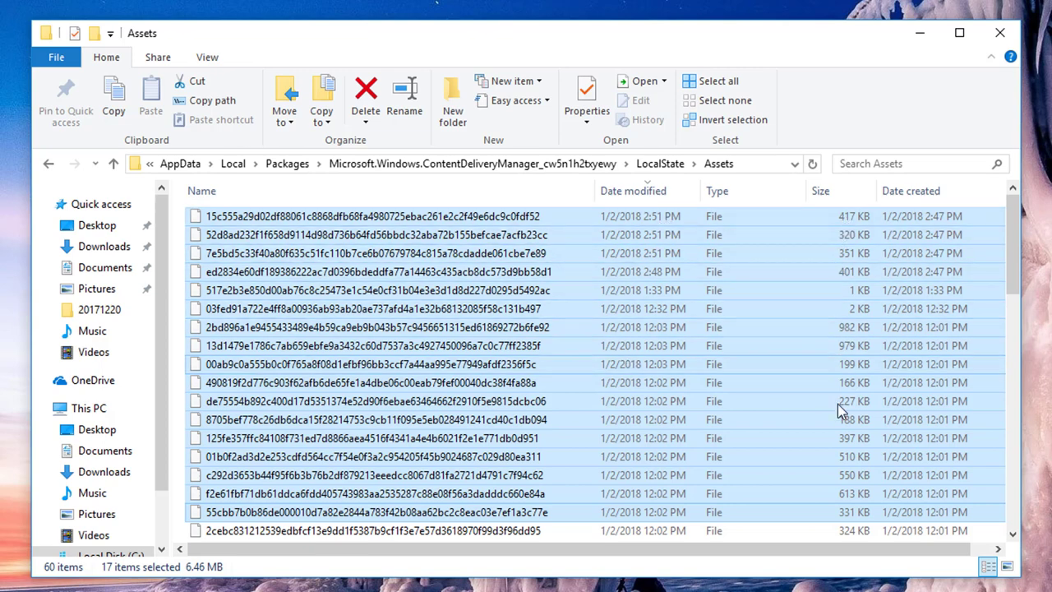
mouse_move(776, 444)
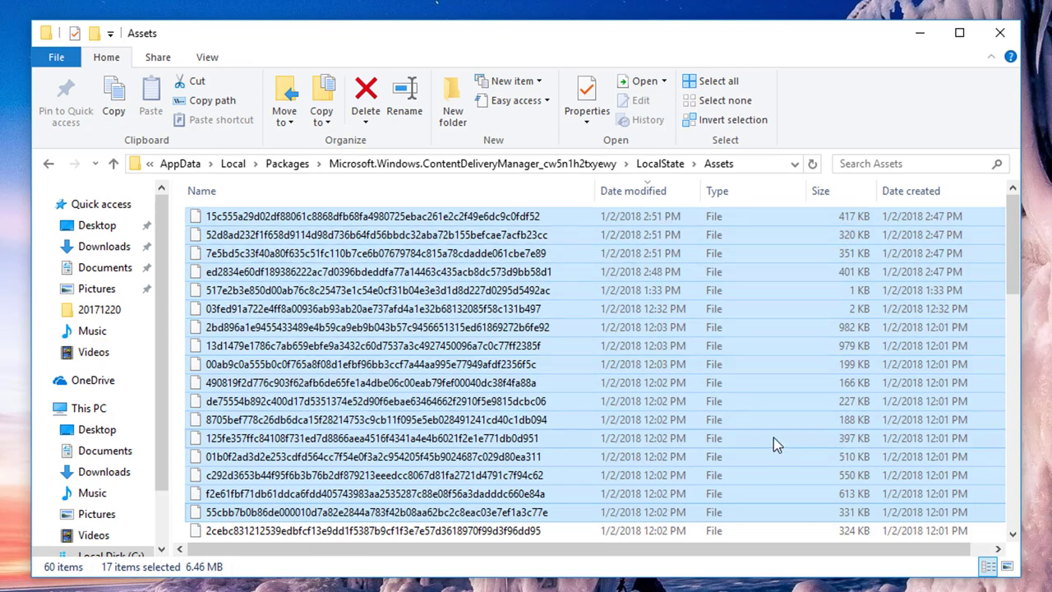
mouse_move(704, 414)
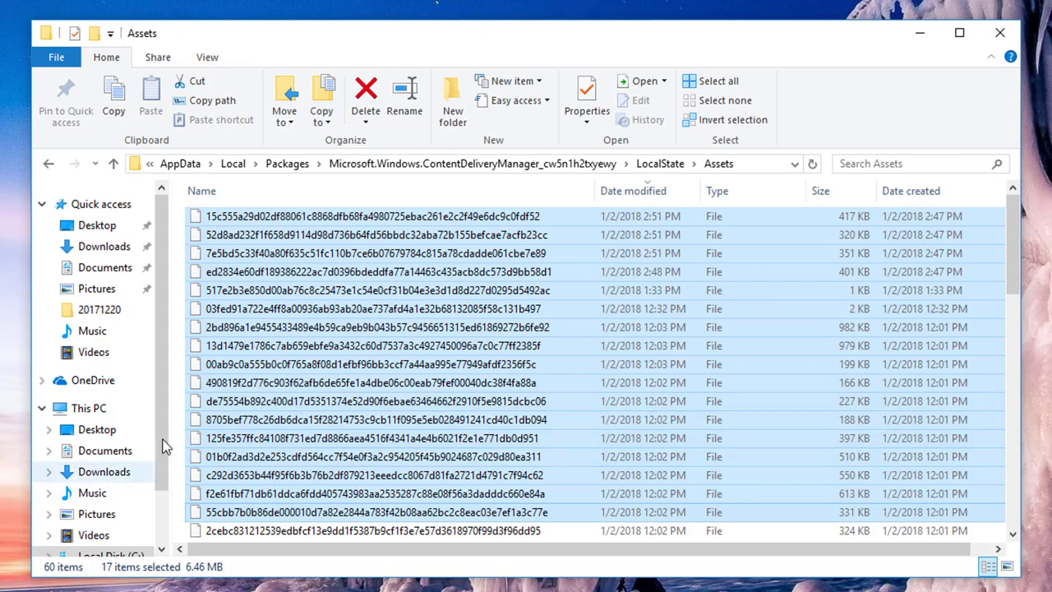
mouse_move(296, 308)
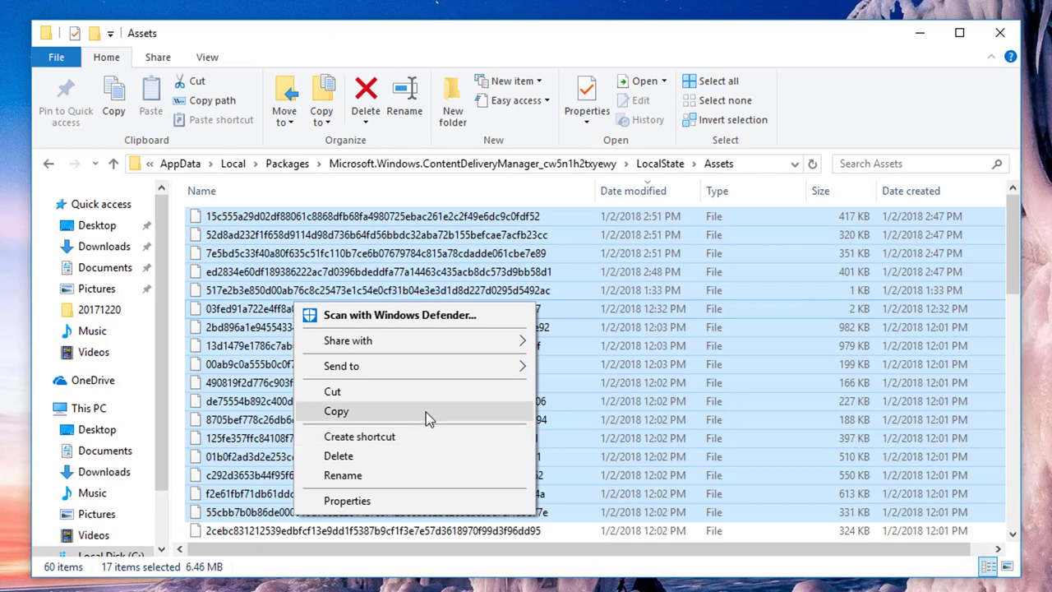
mouse_move(397, 417)
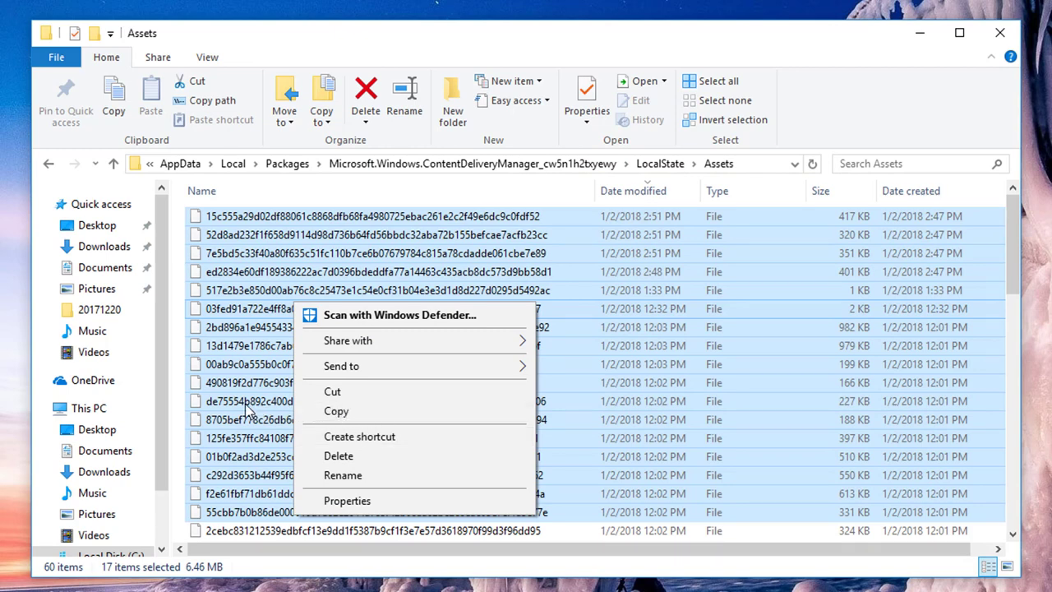
mouse_move(240, 410)
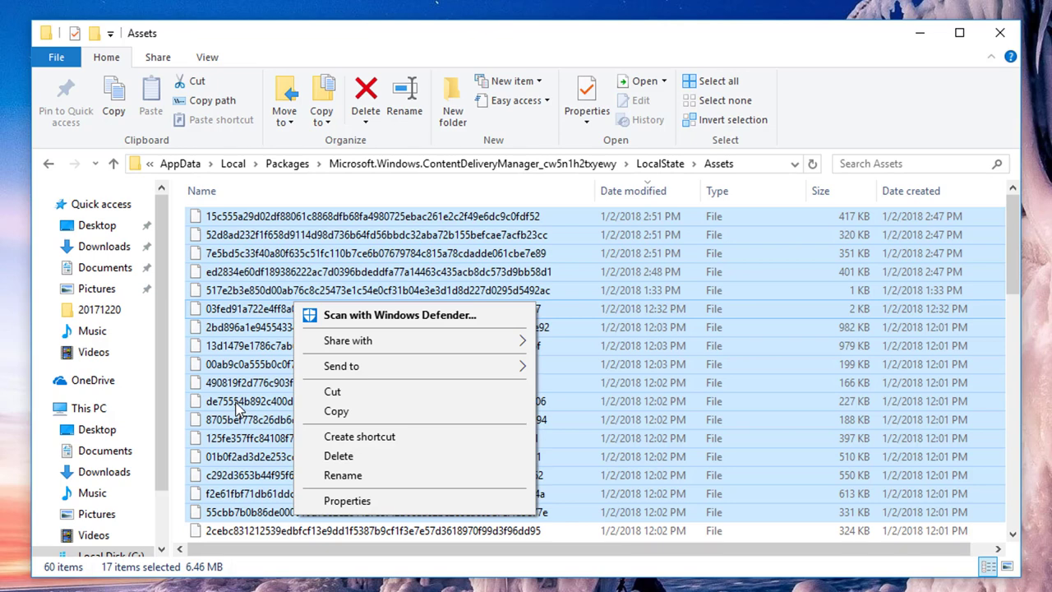
Launch PowerShell as administrator in Assets and enter the administrator credentials in the UAC prompt
left_click(56, 56)
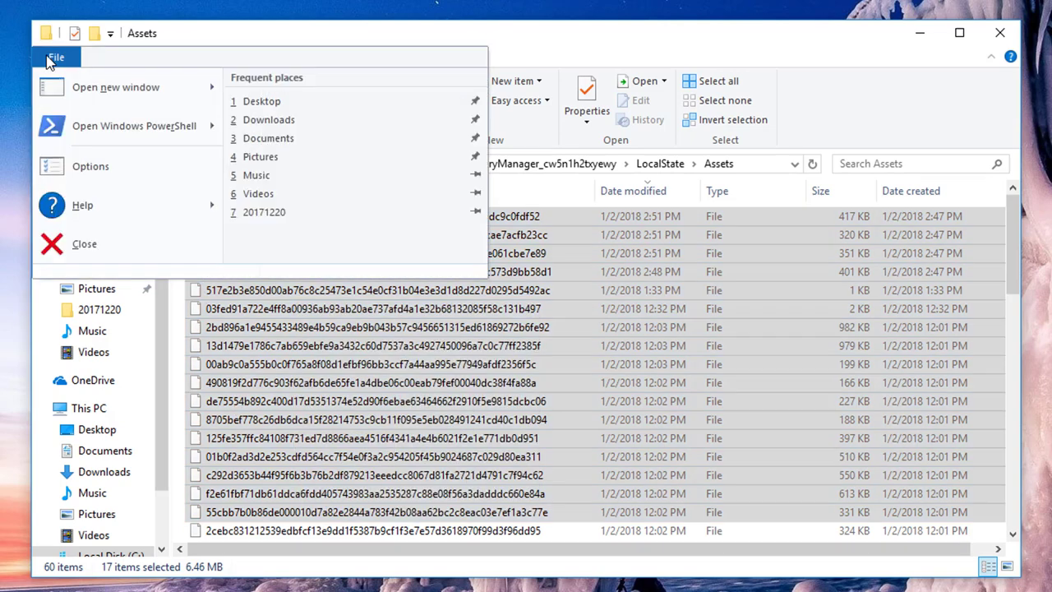
mouse_move(115, 86)
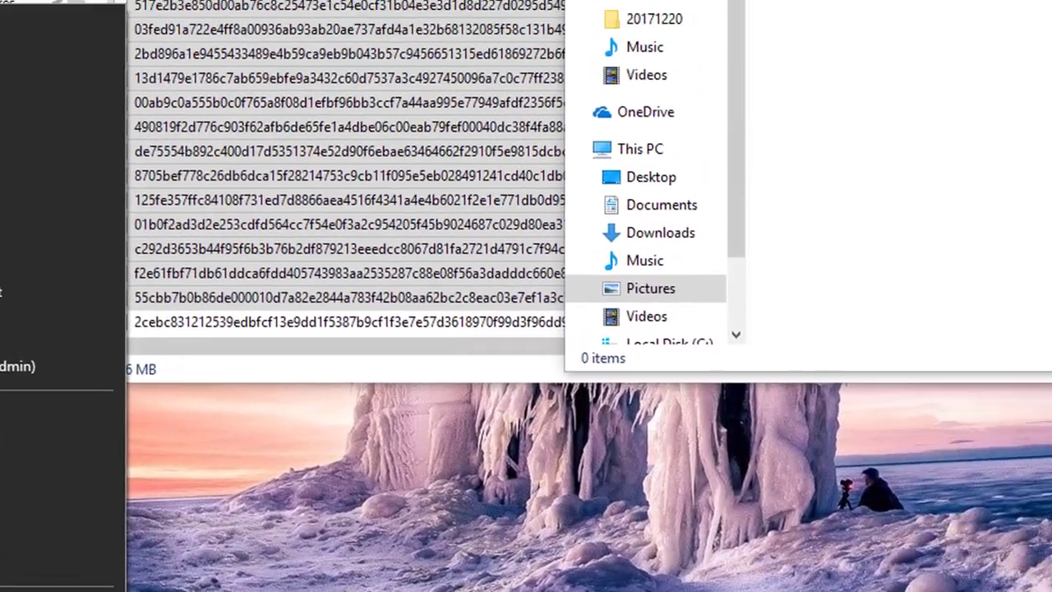
type("administrator")
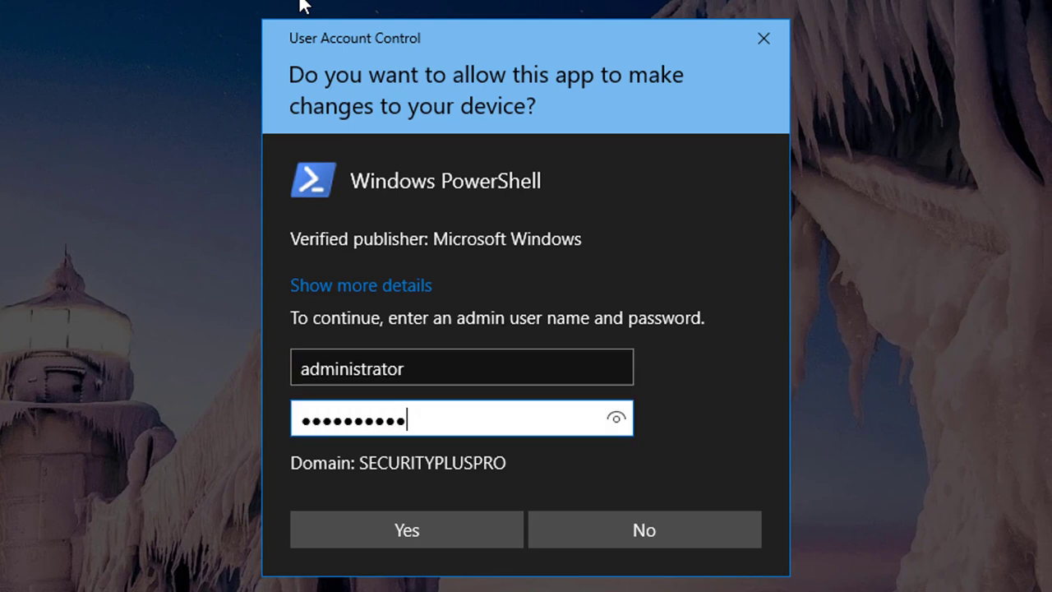
Run Get-ChildItem | Where-Object { $_.LastWriteTime -ge "01/01/2018" } to list recent Assets files
left_click(406, 529)
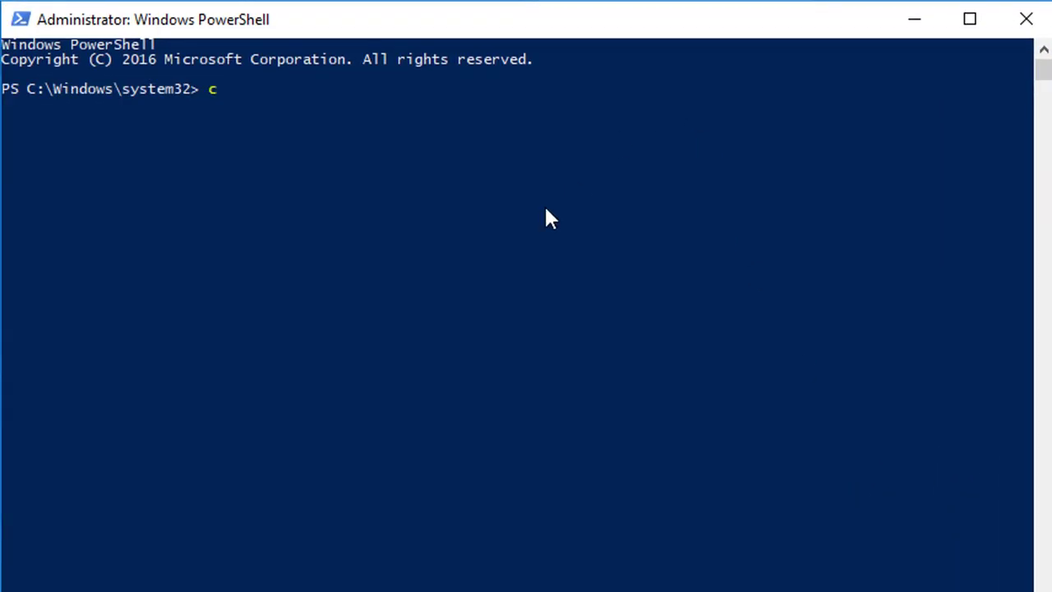
type("d")
type("Get")
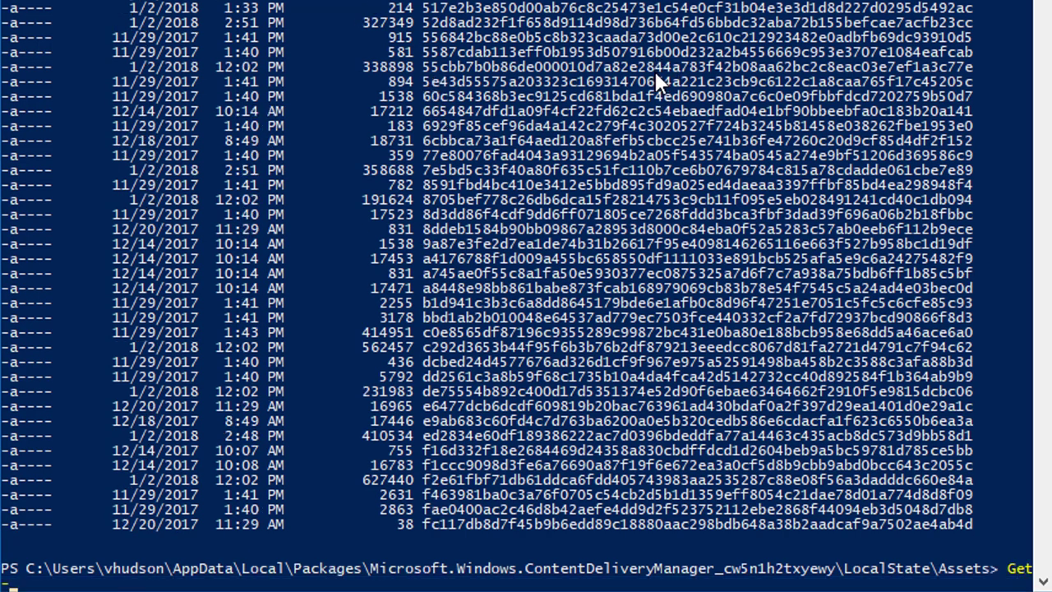
type("-ChildItem | Where-O")
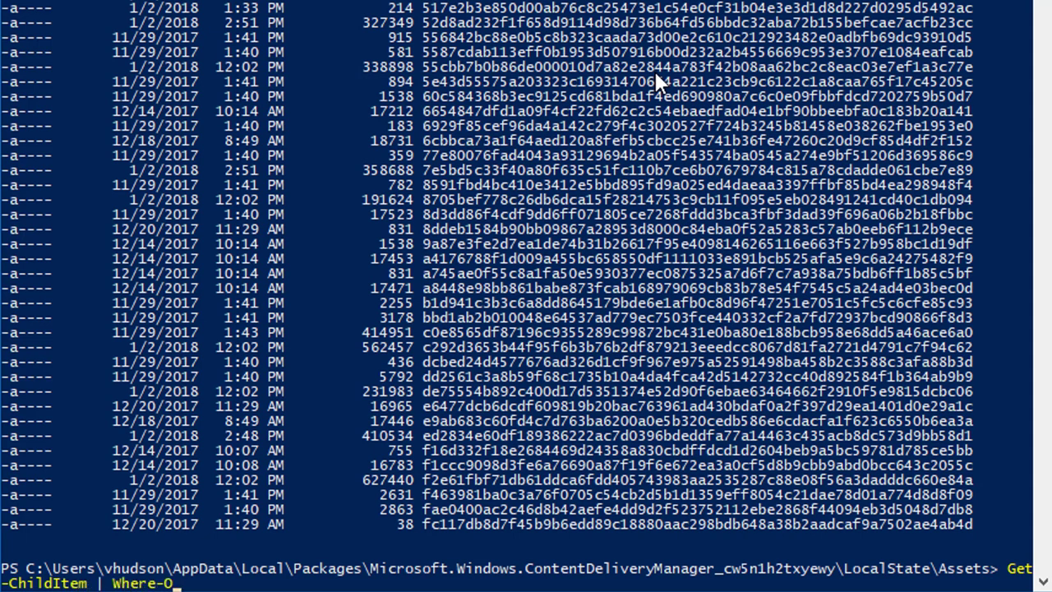
type("bject")
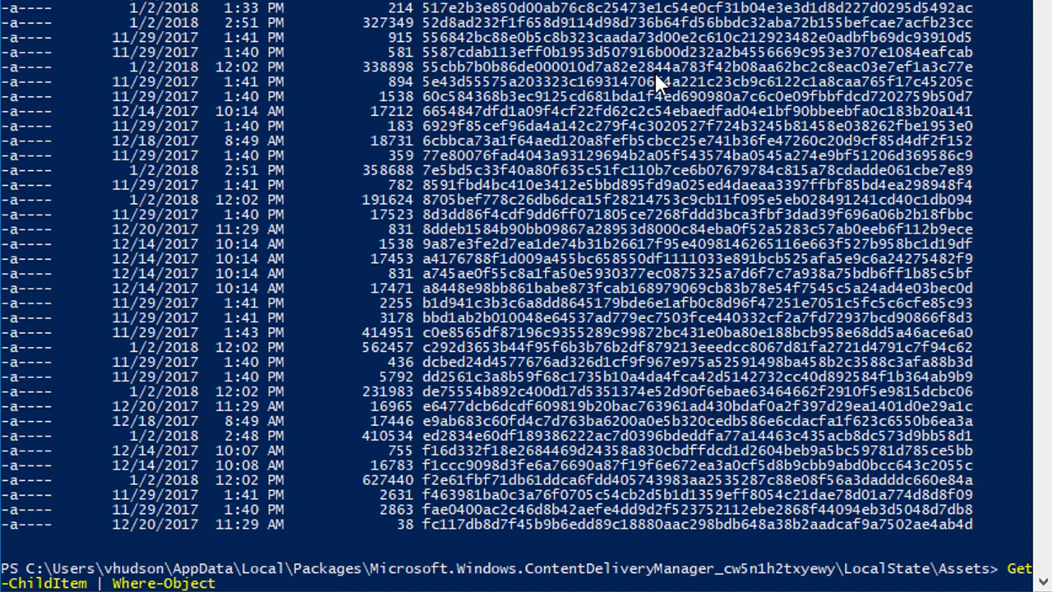
type("{")
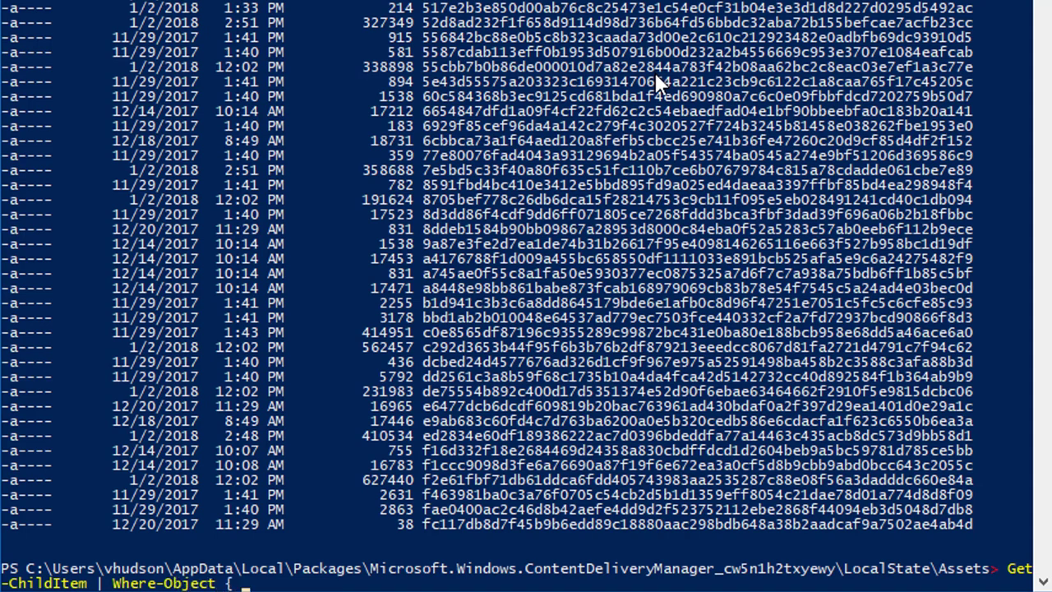
type("$")
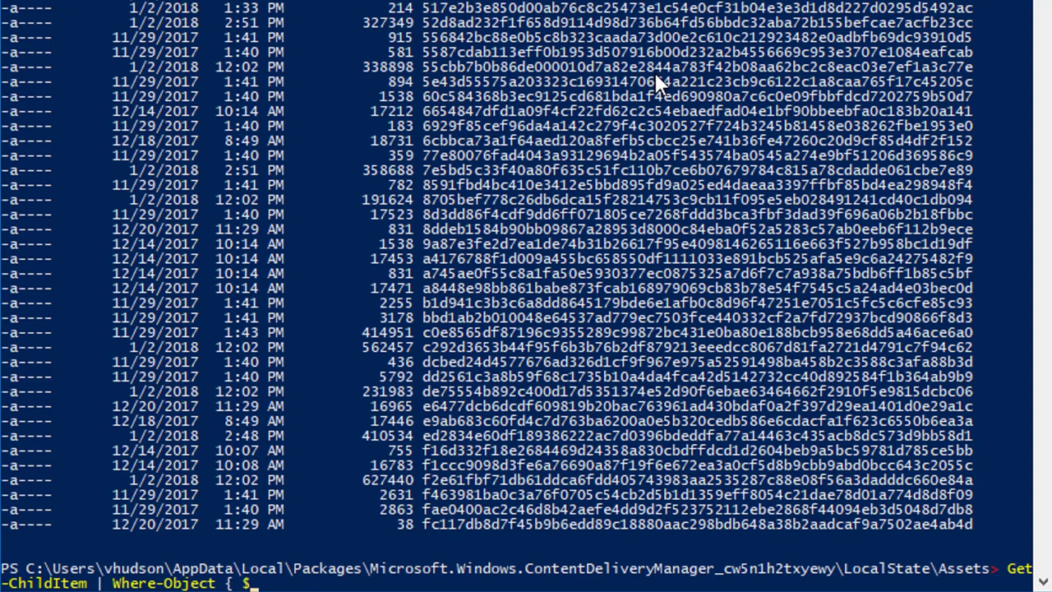
type("_.LastWriteTime -")
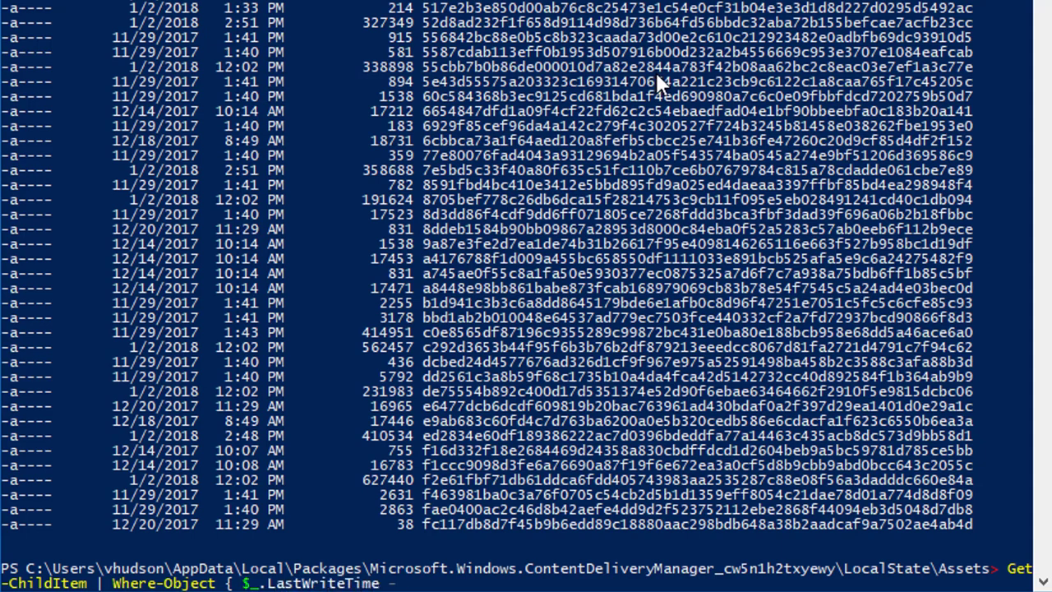
type("ge")
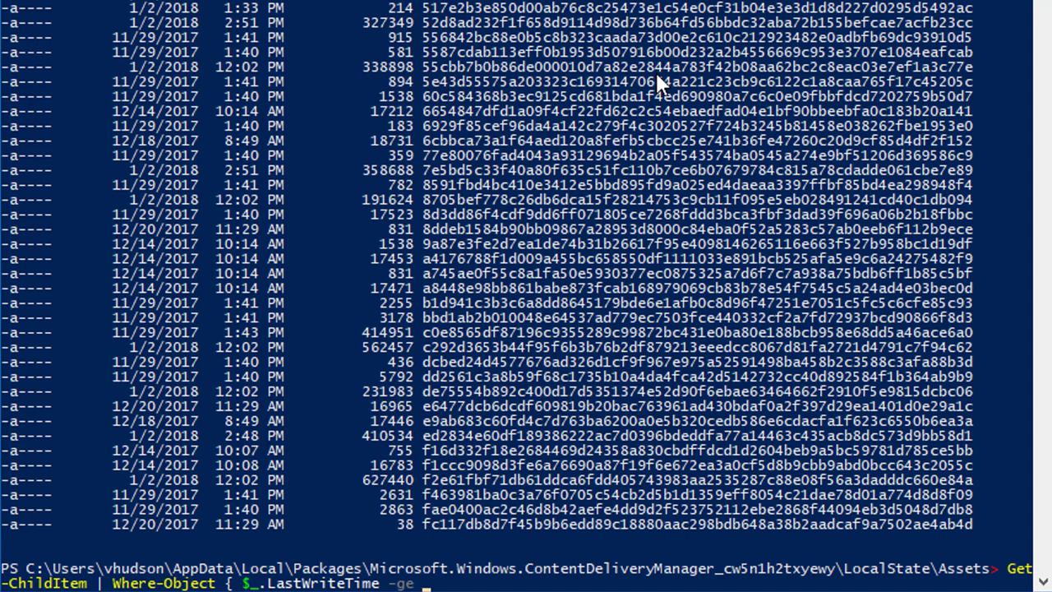
type("\"01/01/")
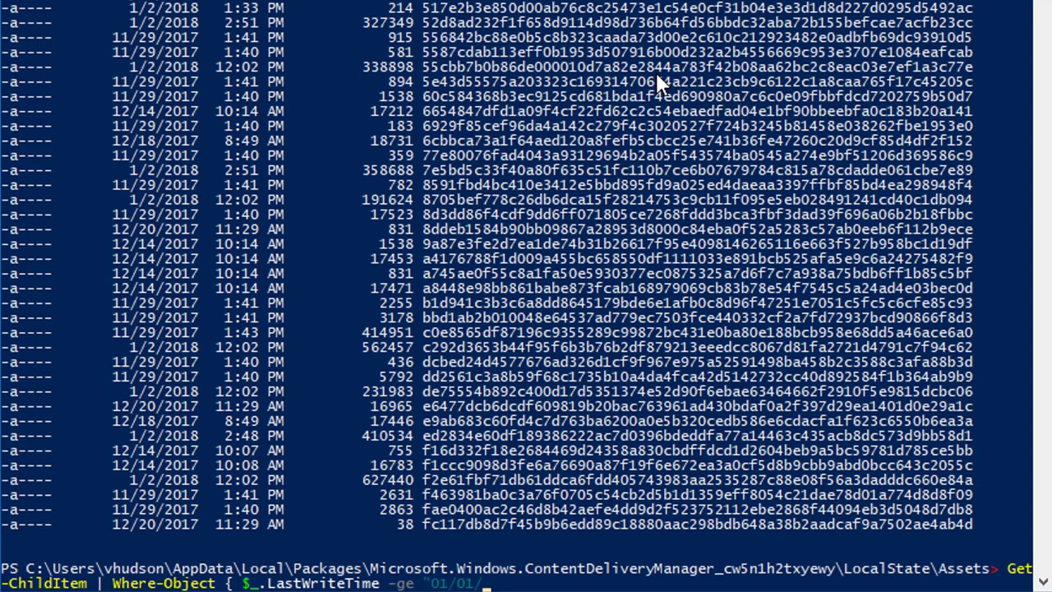
type("2018\"")
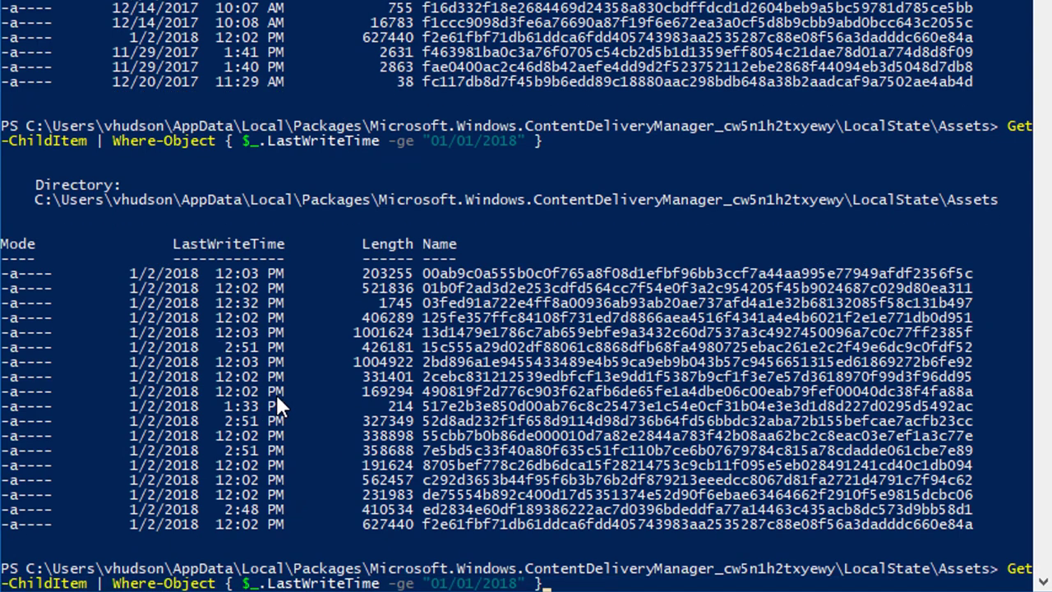
type("| Copy-")
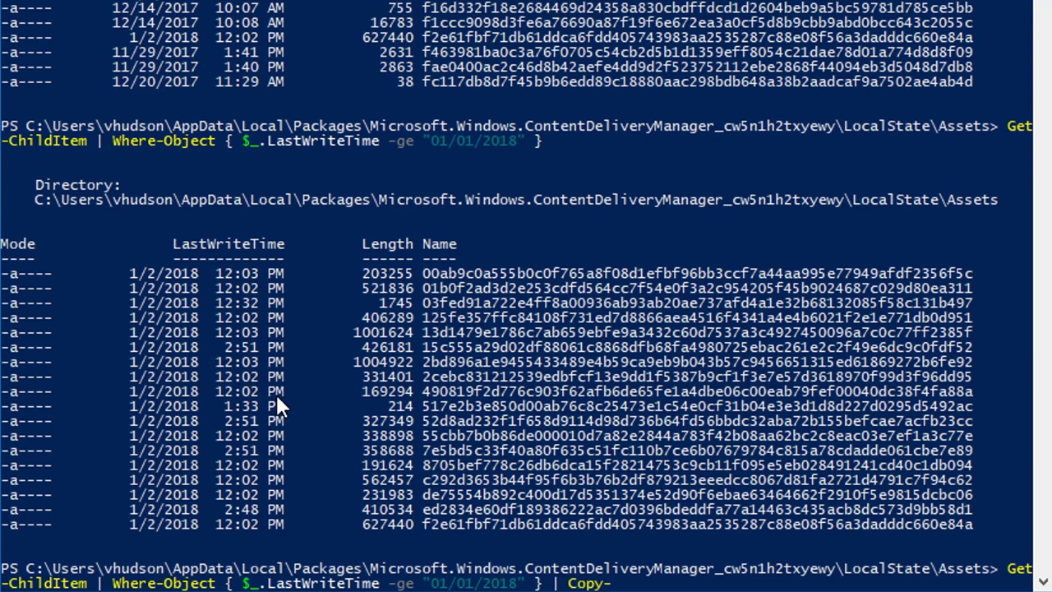
type("Item -D")
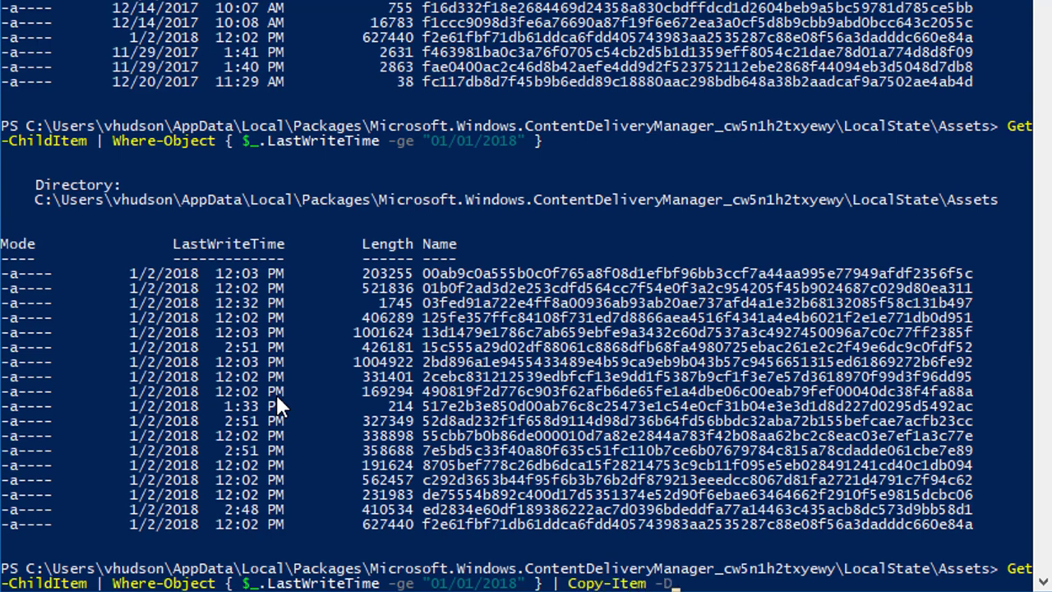
type("estination C:\\")
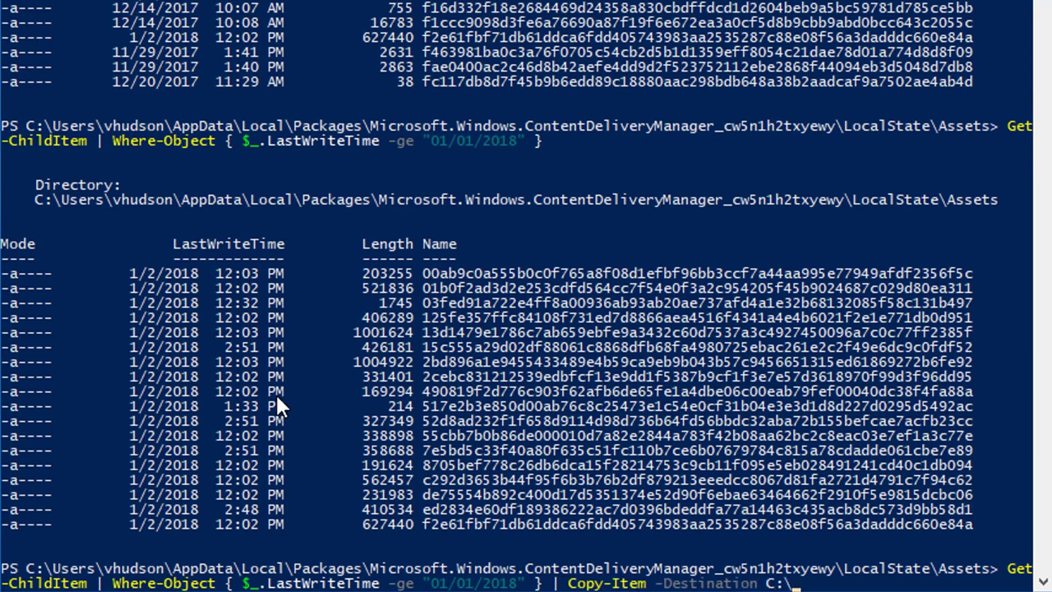
type("Users\\vhudson\\")
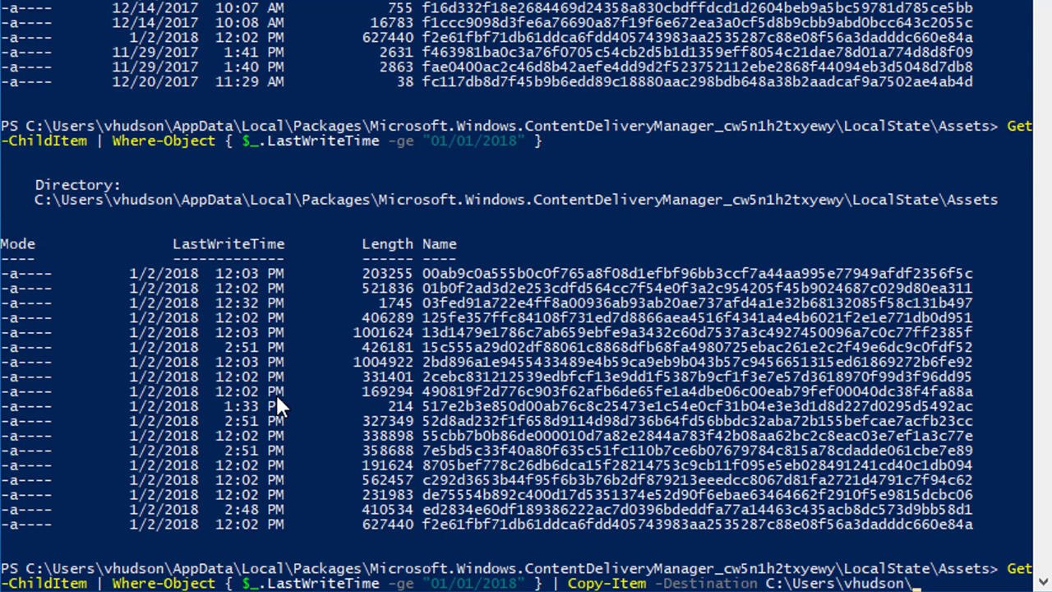
type("Pictures\\Wallpapers\\")
type("cd C:\\users\\vhudson\\Pictures\\Wallpapers")
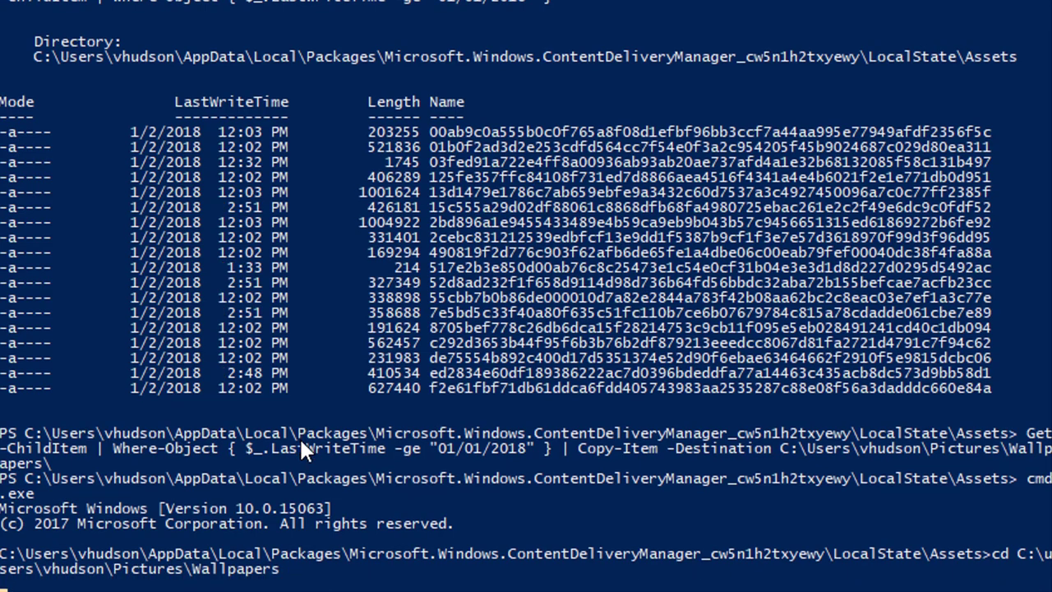
Rename every file in Pictures\Wallpapers to carry a .jpg extension with ren *.* *.jpg
type("ren *.")
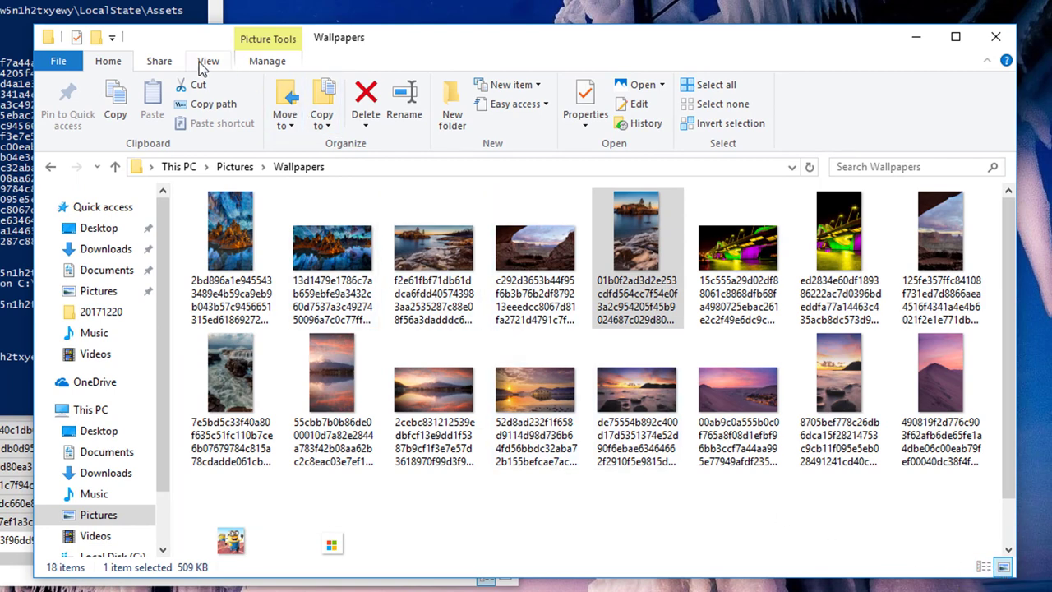
Show the Wallpapers images as extra large thumbnails and bring up the Start menu
left_click(207, 61)
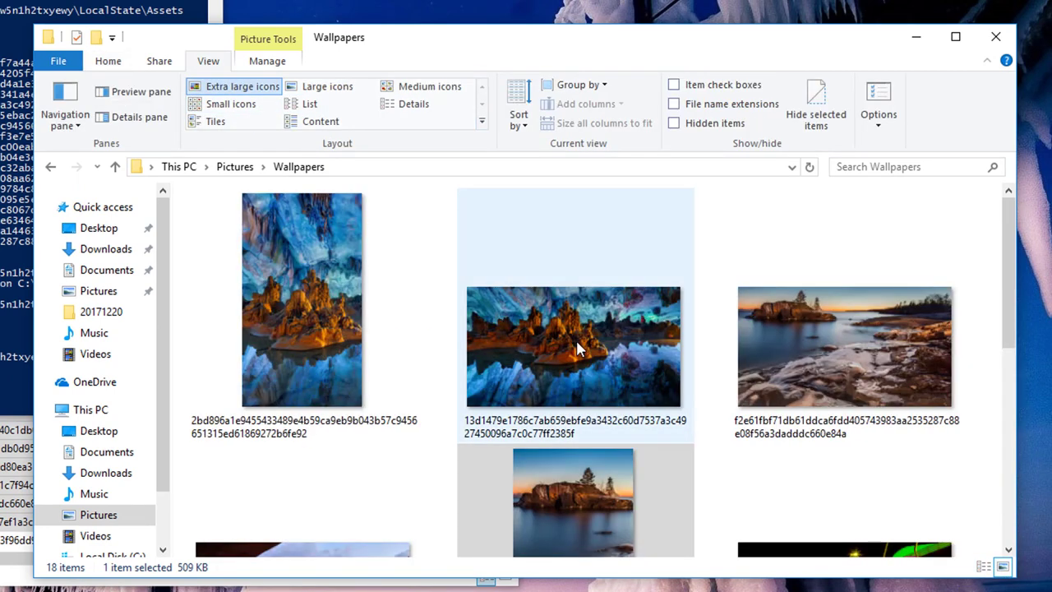
scroll("down", 3)
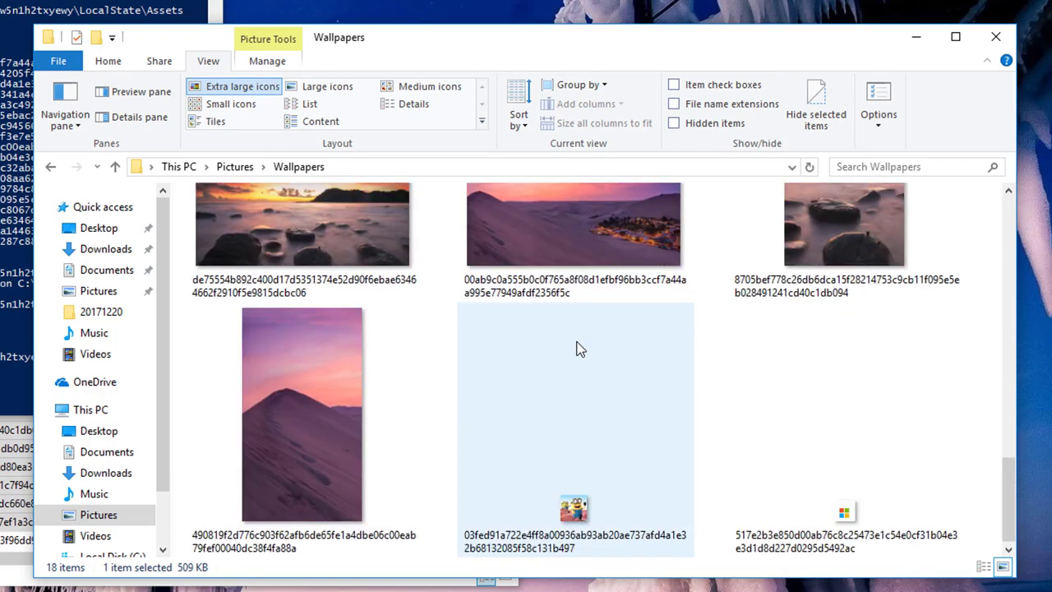
scroll("down", 3)
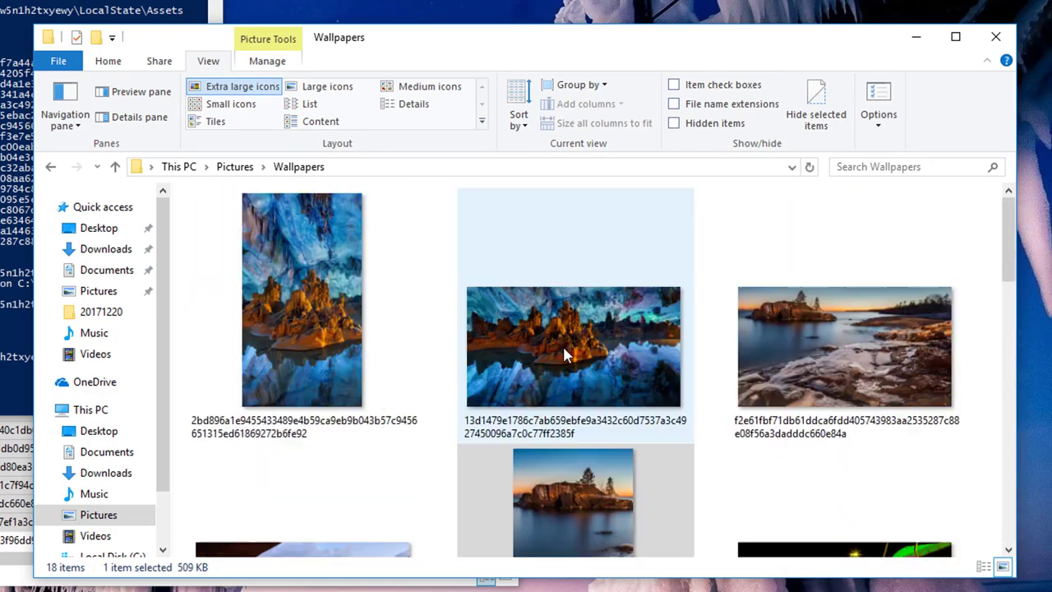
left_click(14, 580)
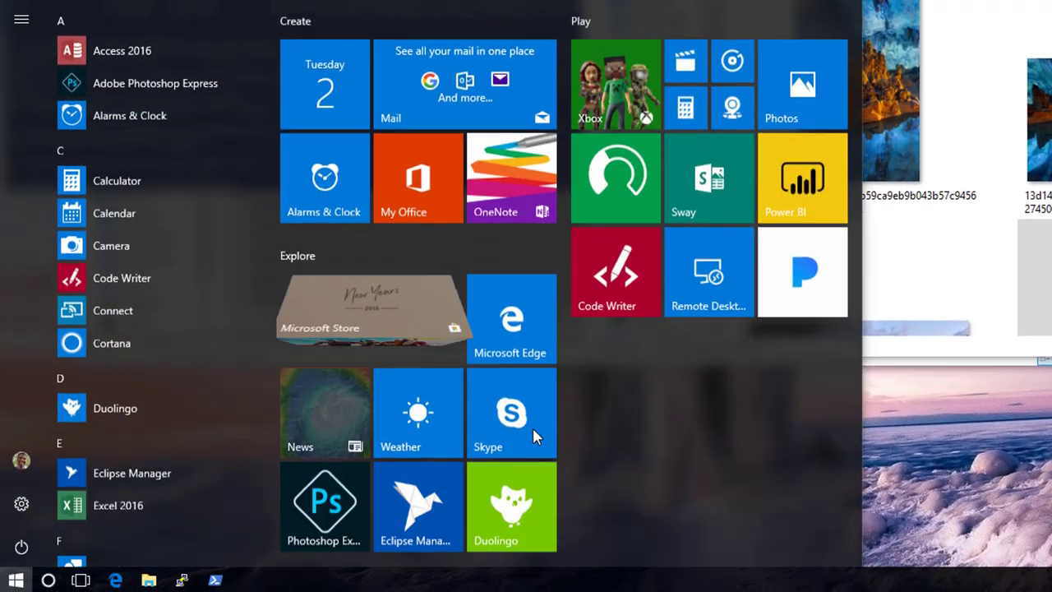
In Lock screen settings, change Background from Windows spotlight to Picture and browse for a file
type("lock scre")
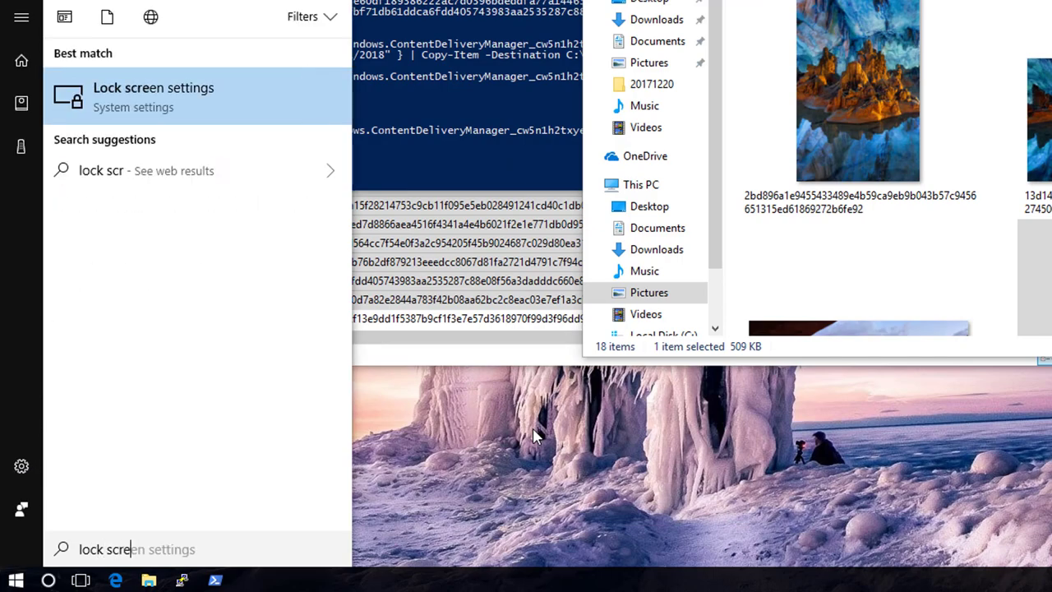
left_click(153, 87)
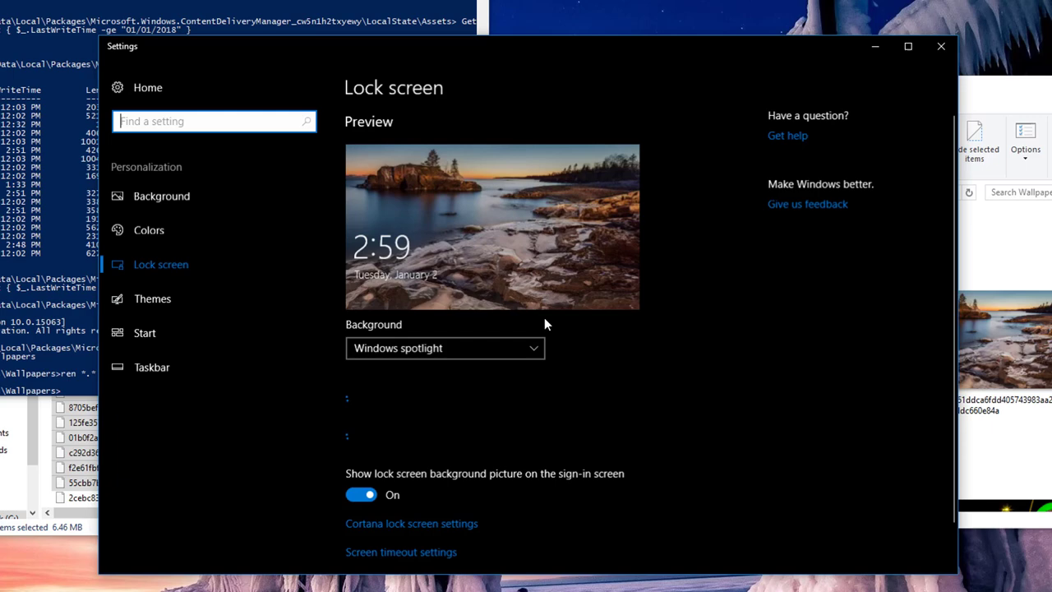
left_click(444, 348)
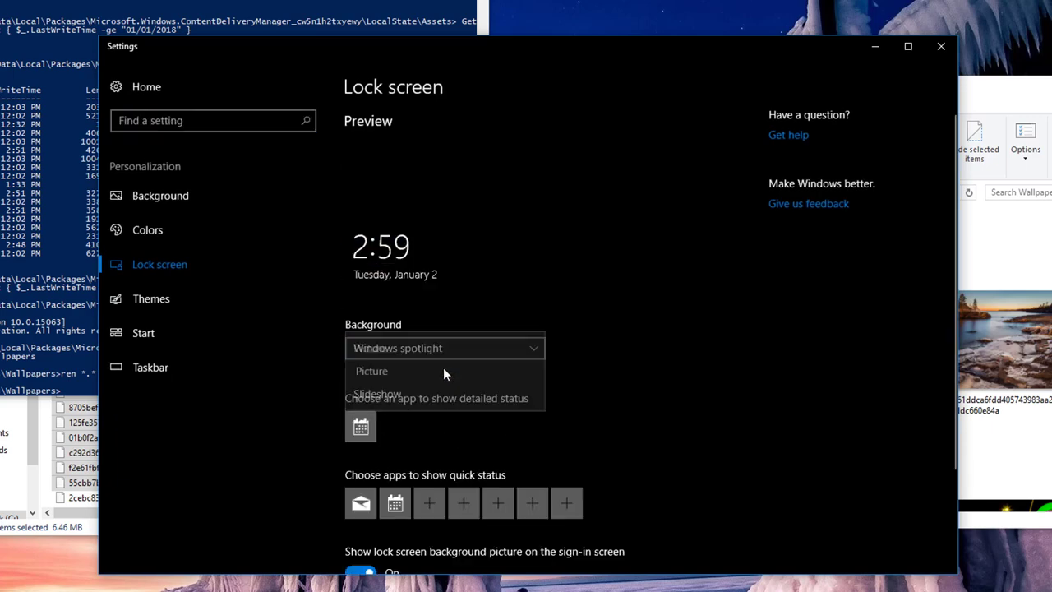
left_click(372, 371)
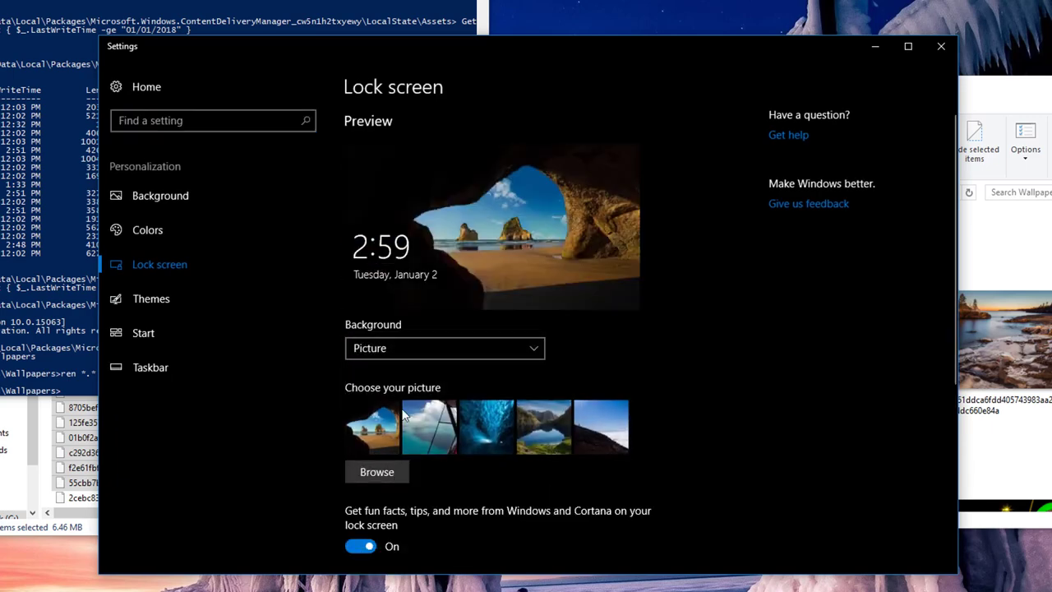
left_click(377, 470)
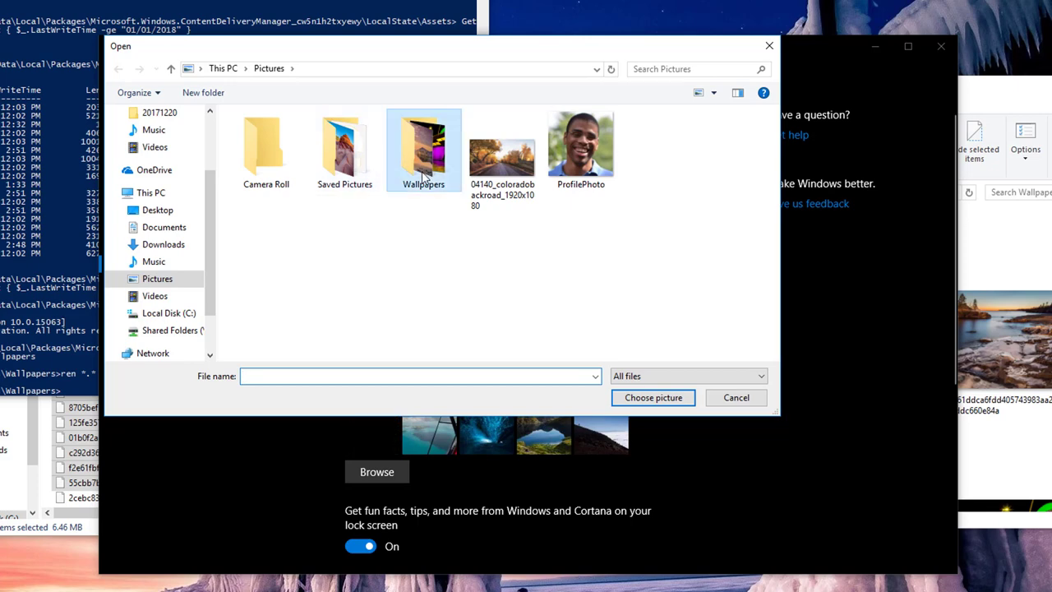
Choose the pink desert sunset image from the Wallpapers folder as the lock screen picture
double_click(423, 148)
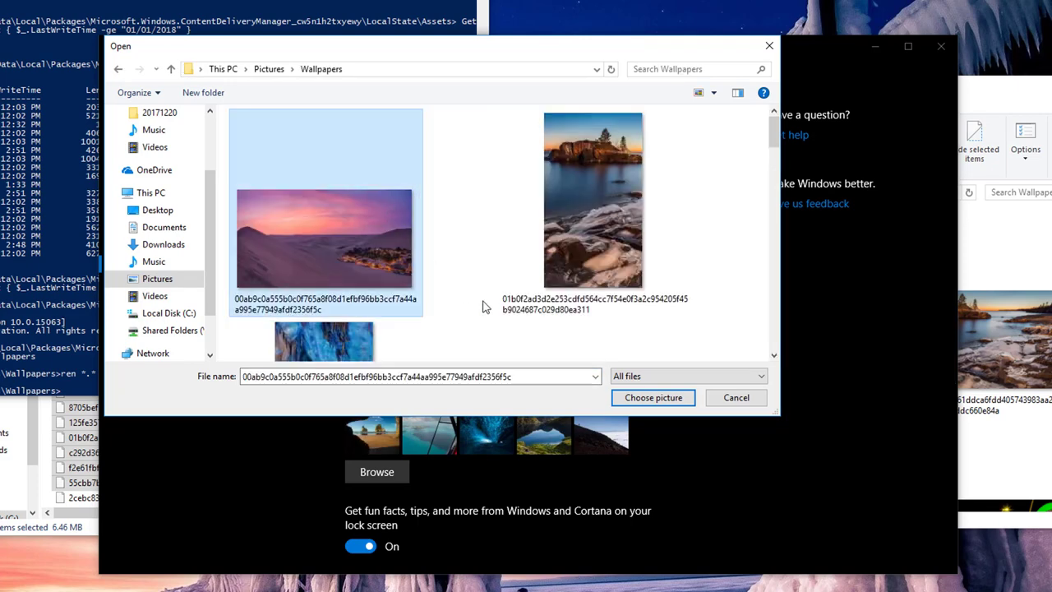
left_click(653, 396)
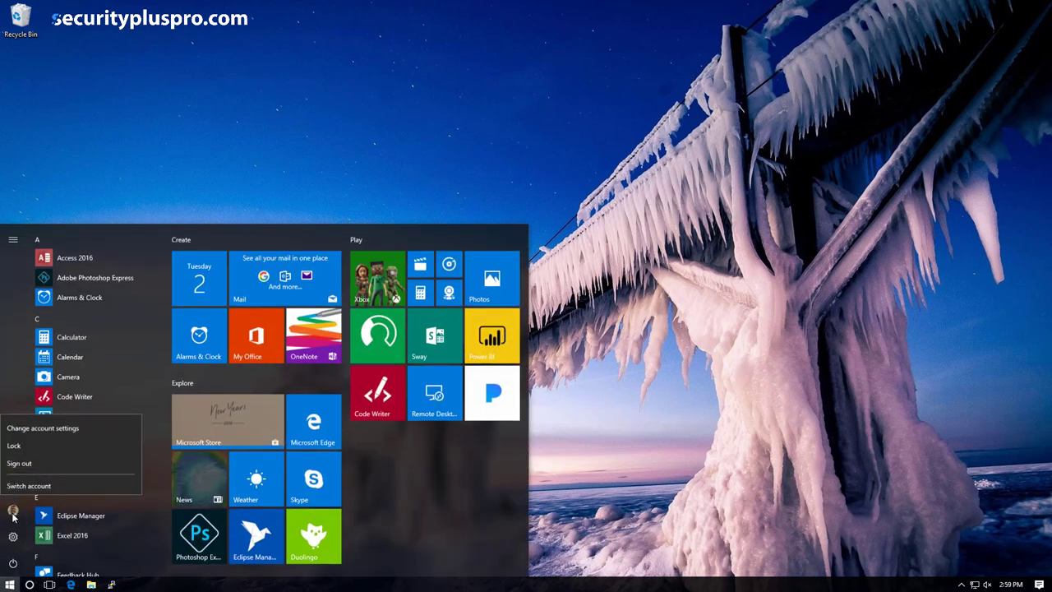
Lock the computer to show the new desert sunset lock screen
left_click(13, 445)
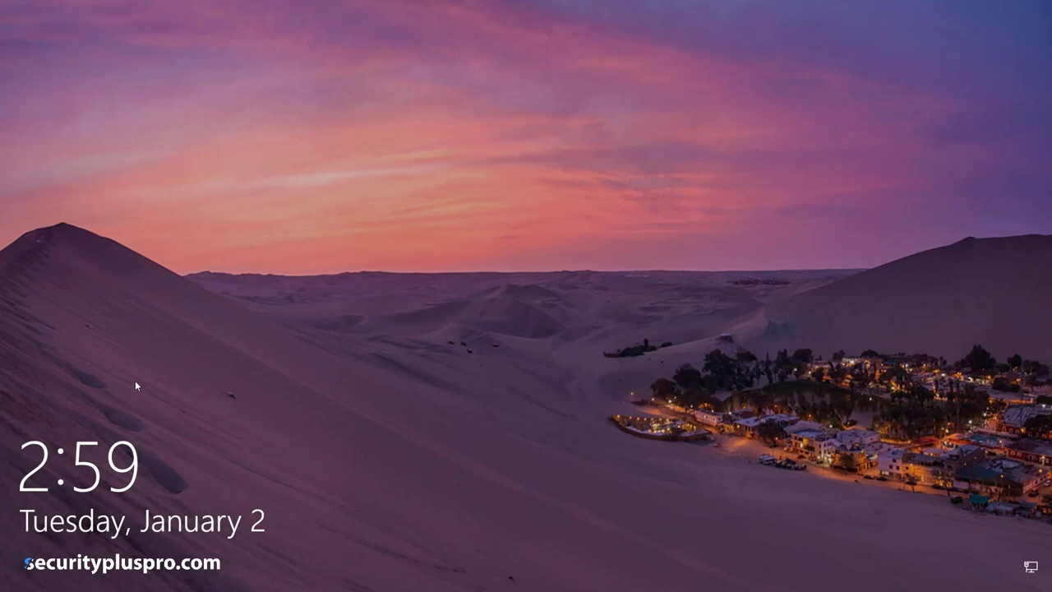
mouse_move(322, 398)
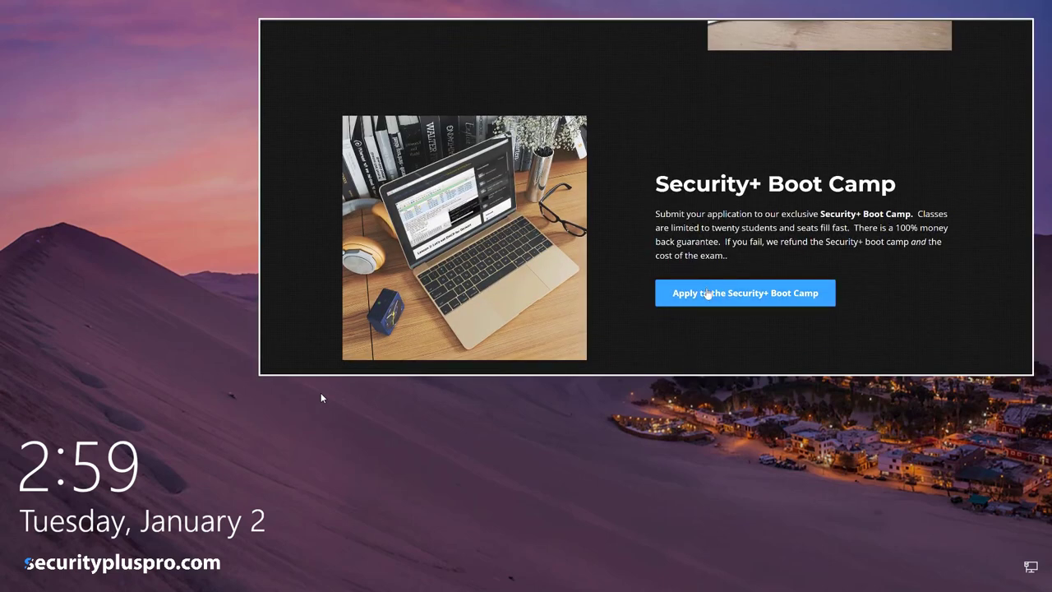
Go to the Security+ Boot Camp application page announcing registration is full
left_click(743, 293)
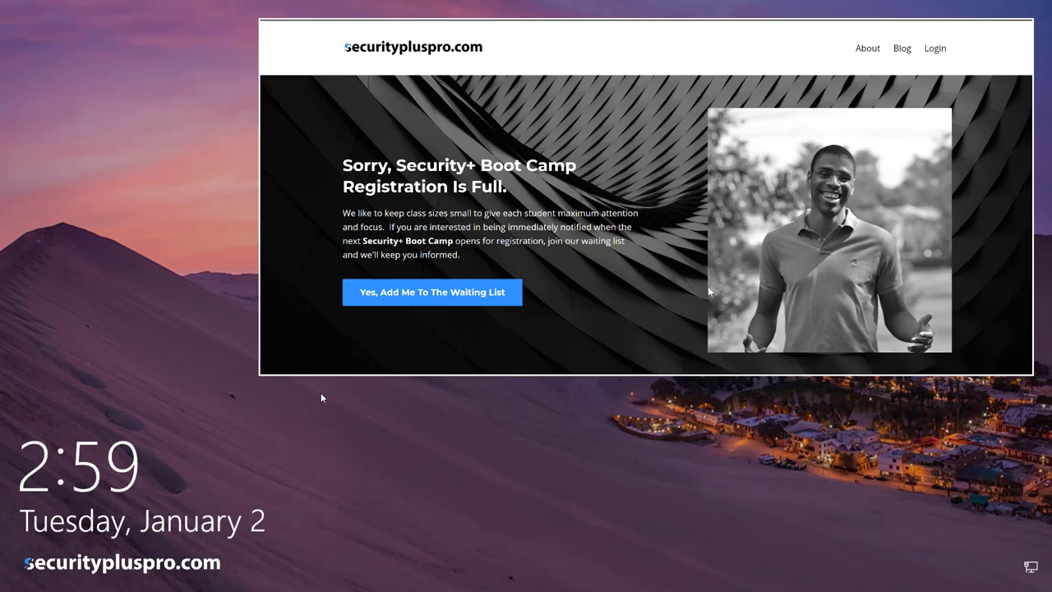
scroll("down", 3)
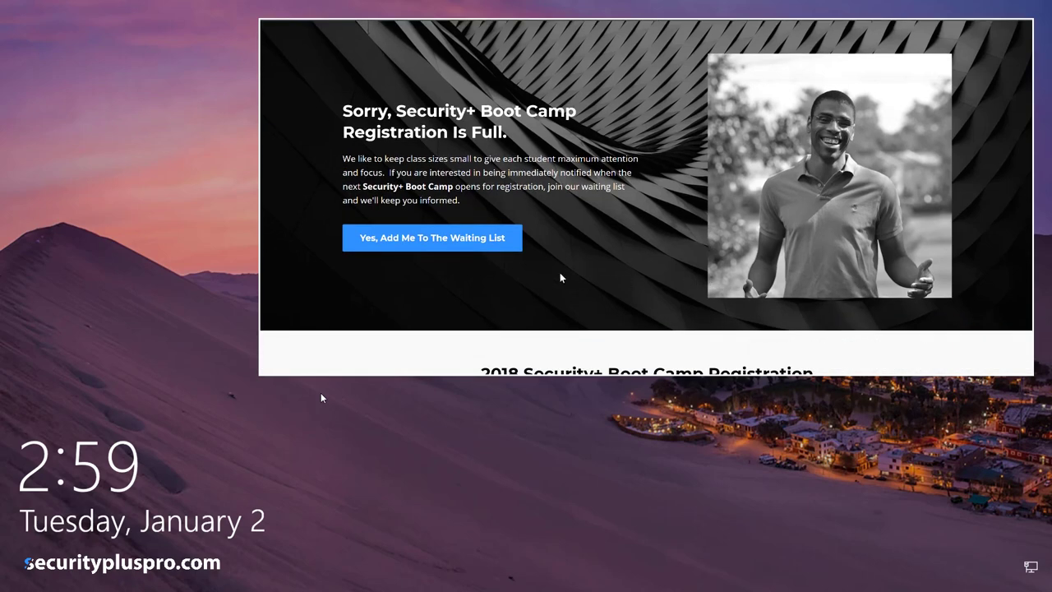
mouse_move(650, 194)
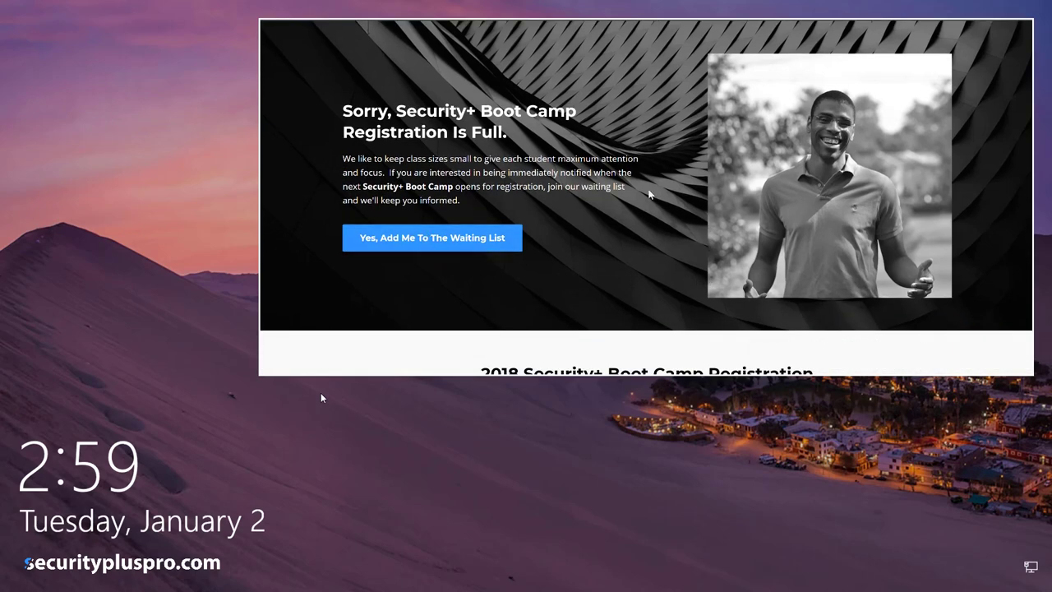